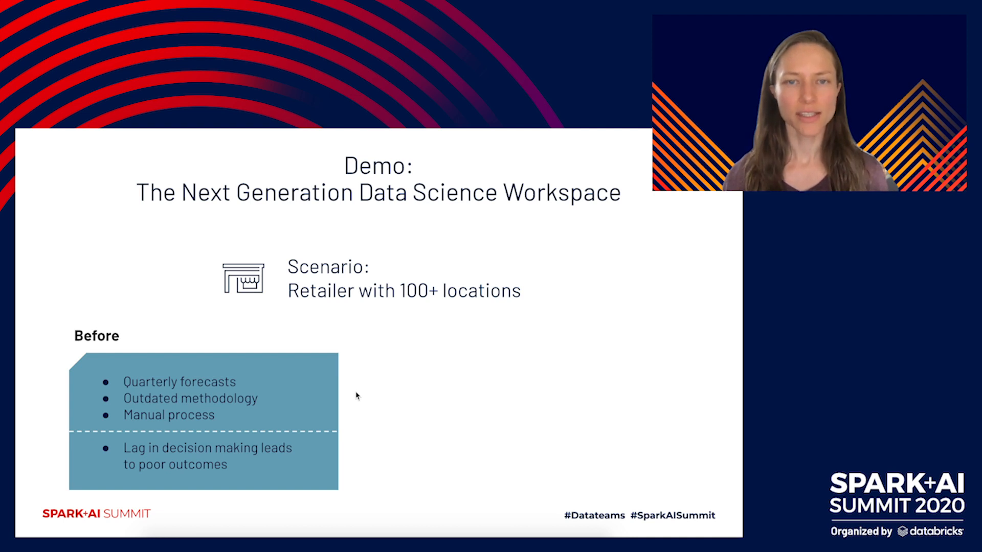
mouse_move(355, 455)
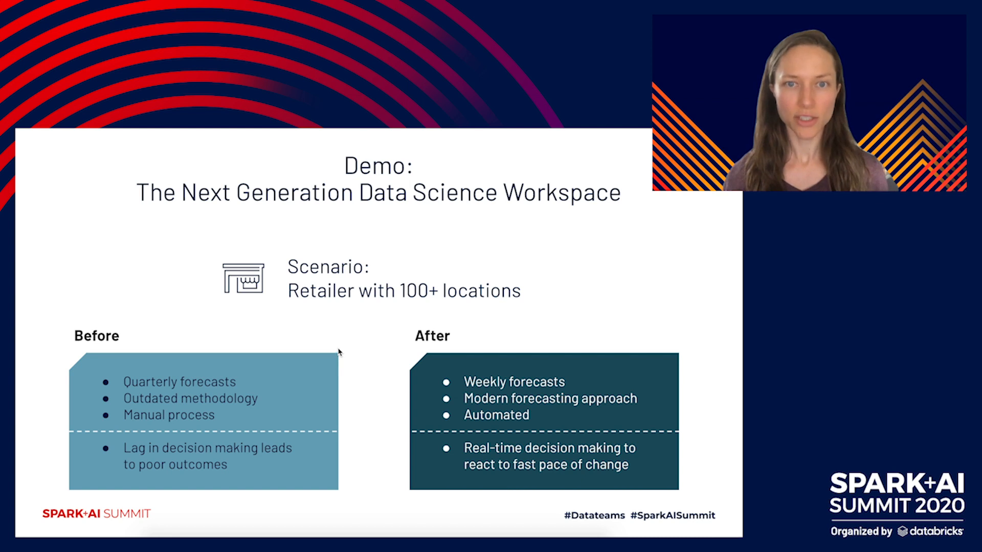
mouse_move(191, 311)
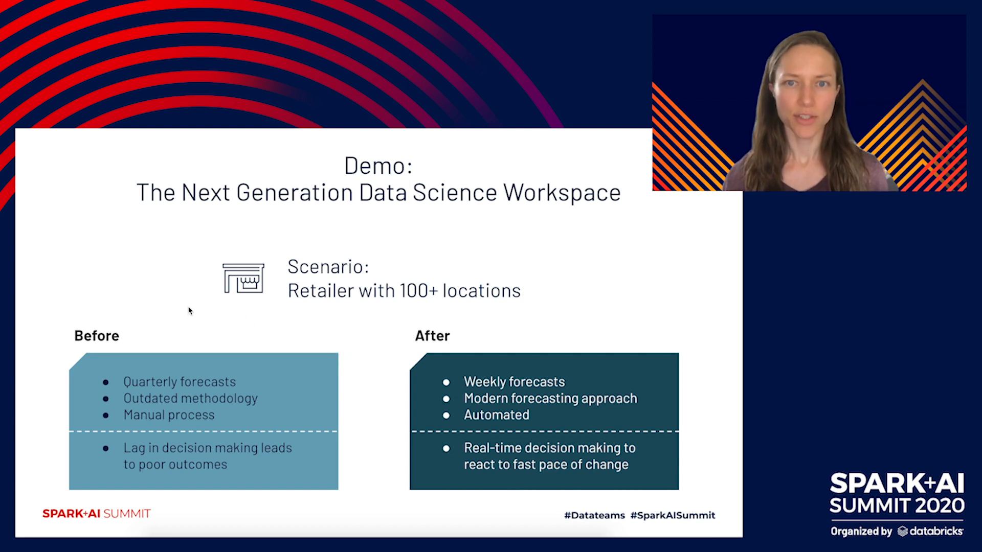
mouse_move(193, 256)
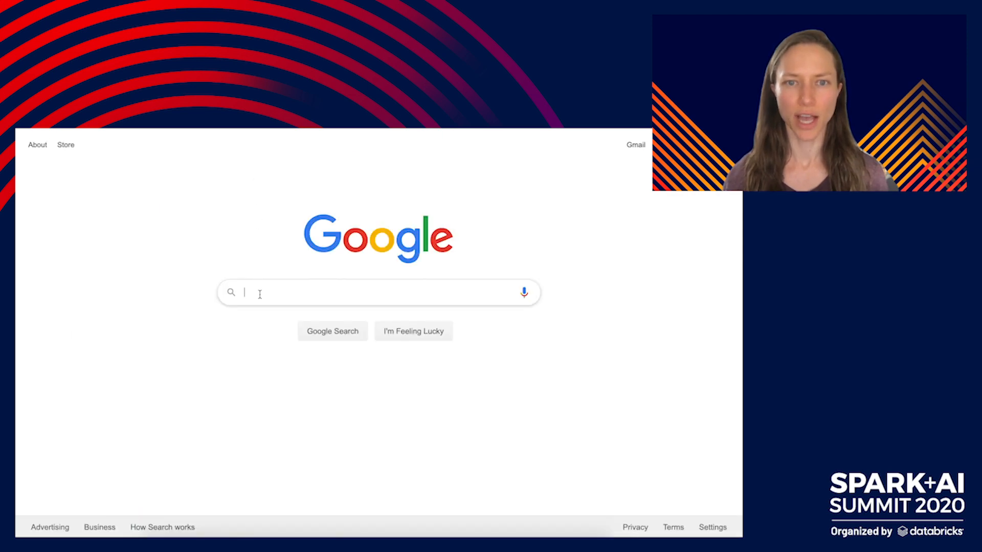
Step: Search 'python forecasting library', choose Prophet and read its Python quick-start guide
text(python forecasting library)
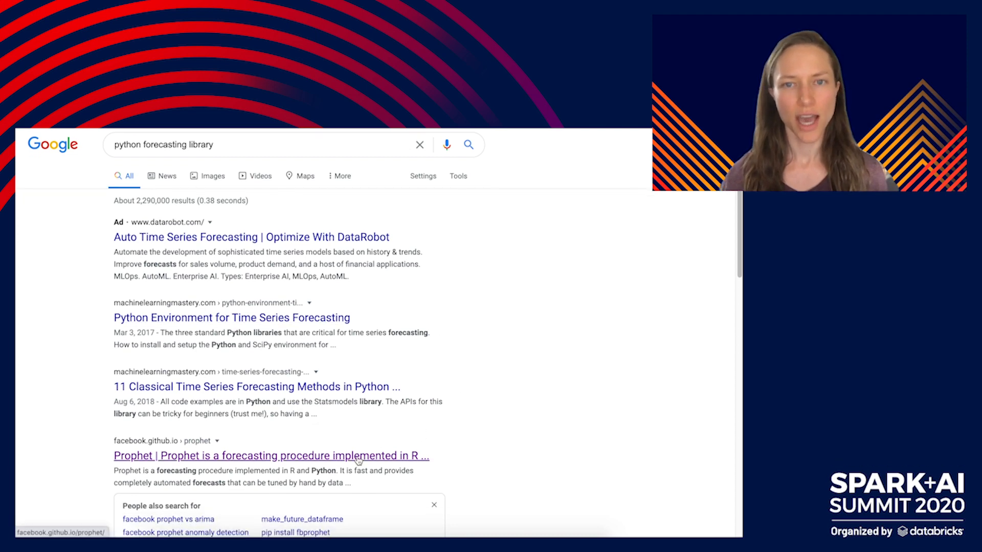
click(270, 456)
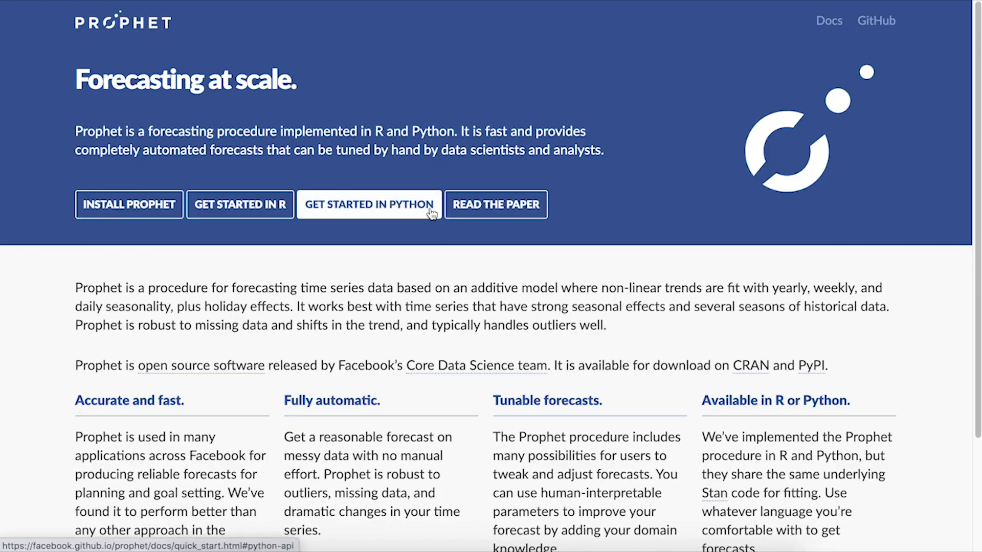
click(368, 205)
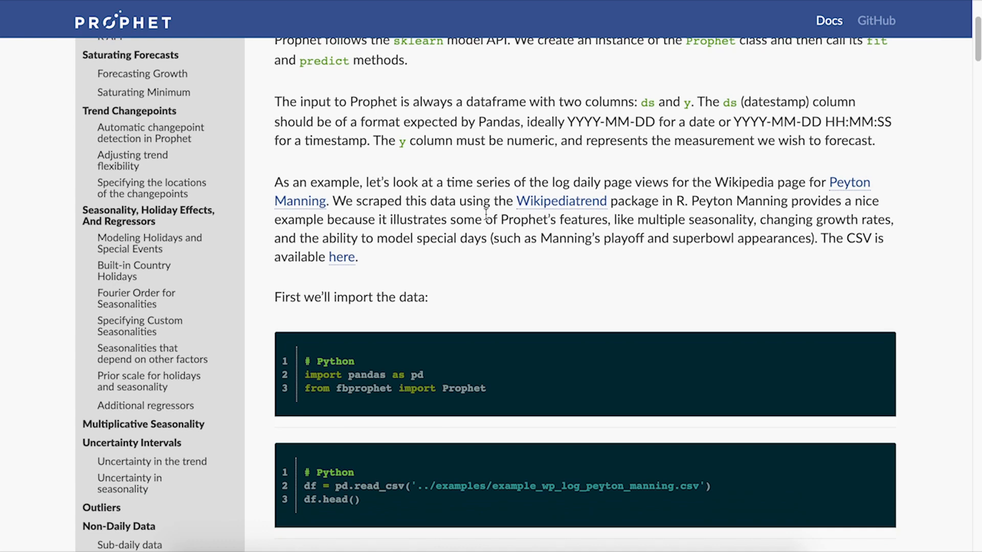
scroll(down, 3)
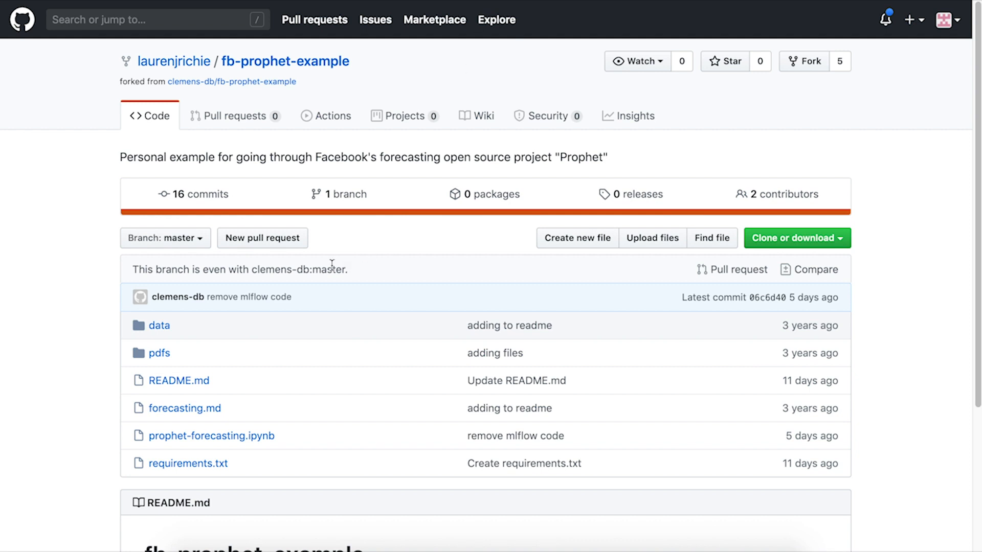
mouse_move(159, 325)
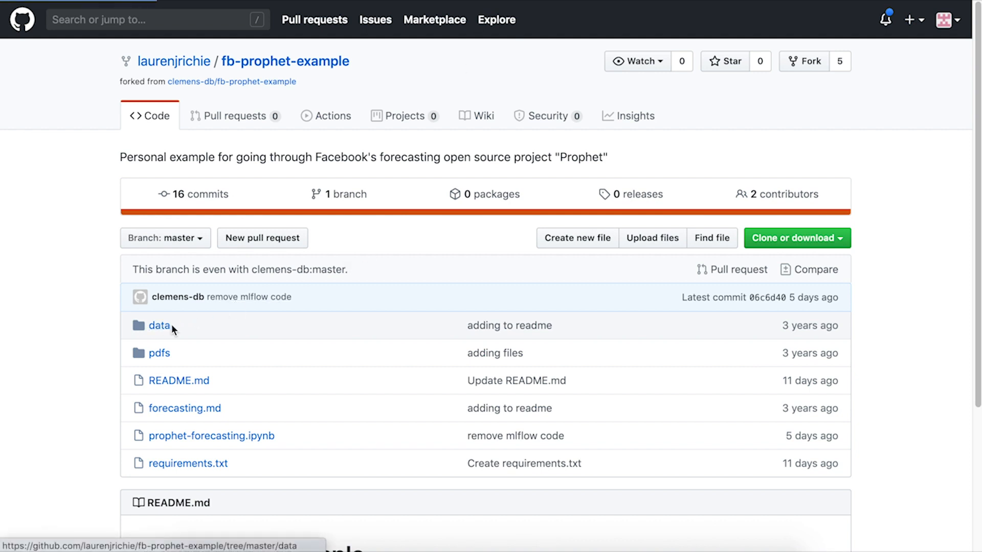
Step: View the fb-prophet-example repository's Code tab file list on GitHub
click(160, 325)
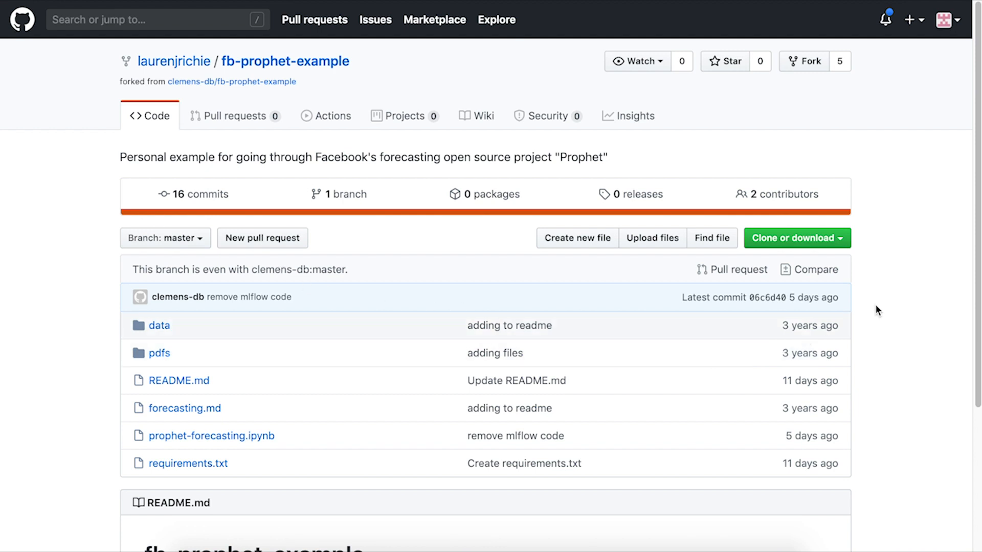
mouse_move(880, 301)
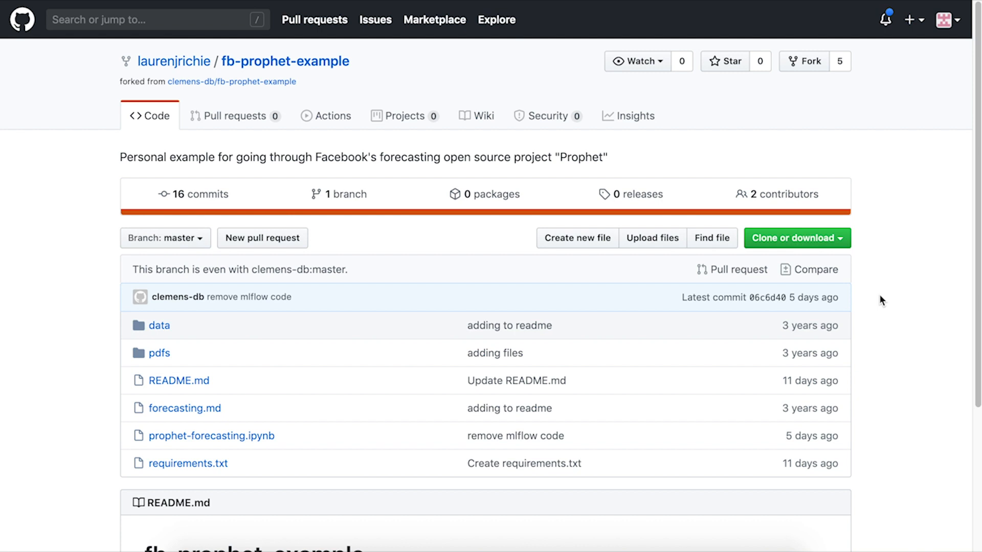
click(796, 237)
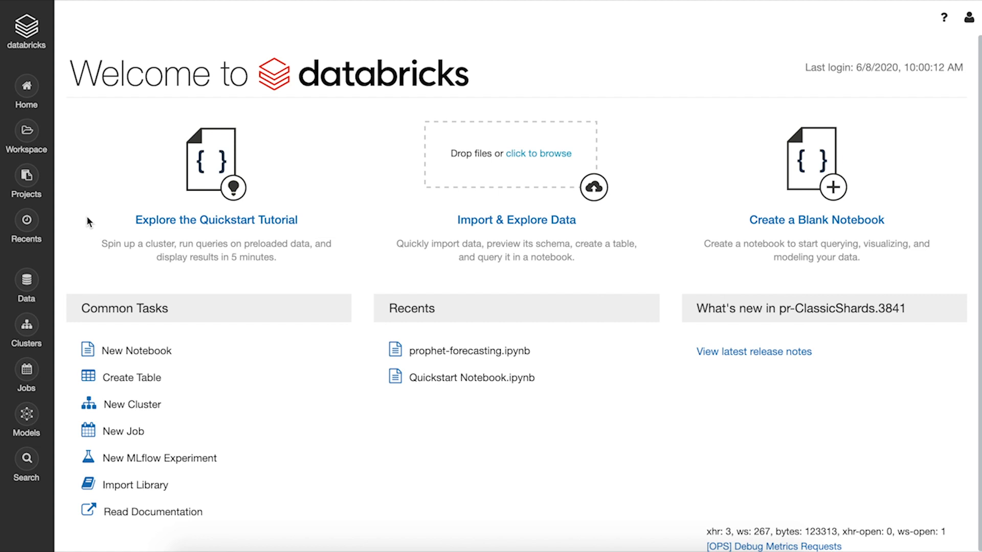
click(26, 182)
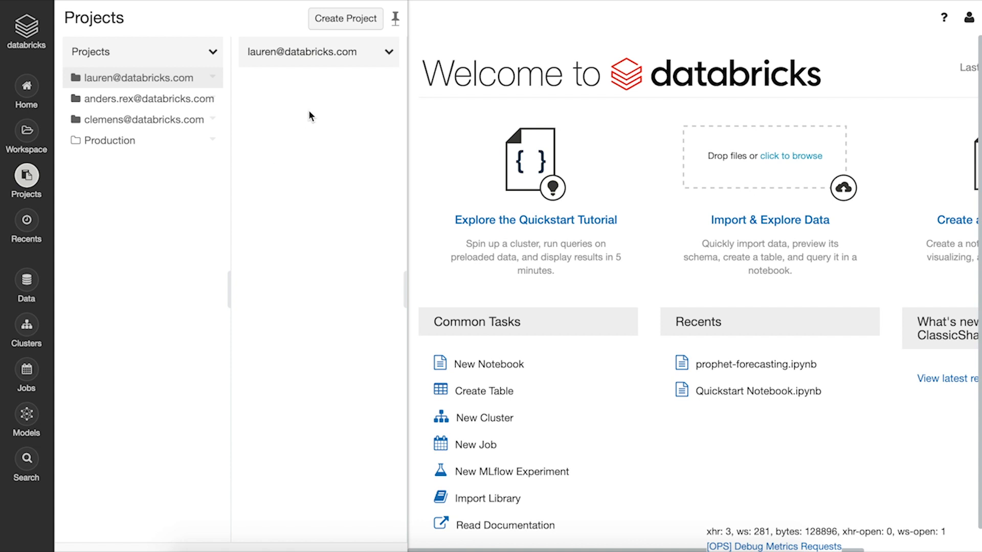
mouse_move(344, 18)
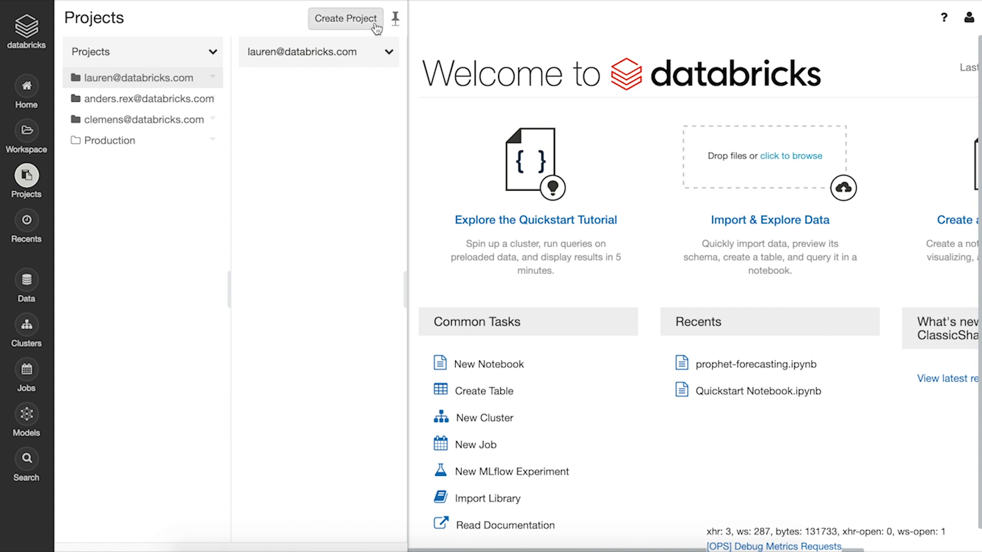
click(345, 18)
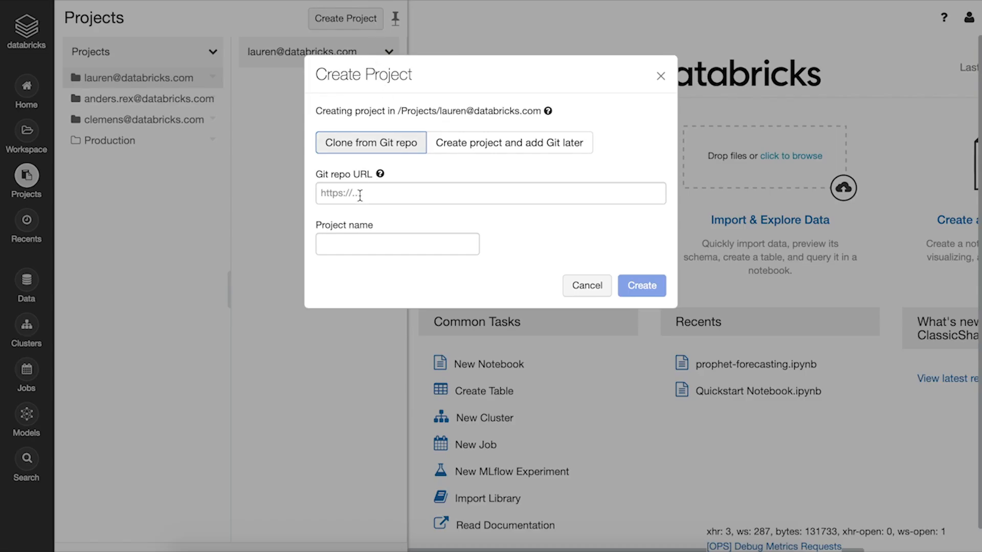
text(https://github.com/laurenjrichie/fb-prophet-example.git)
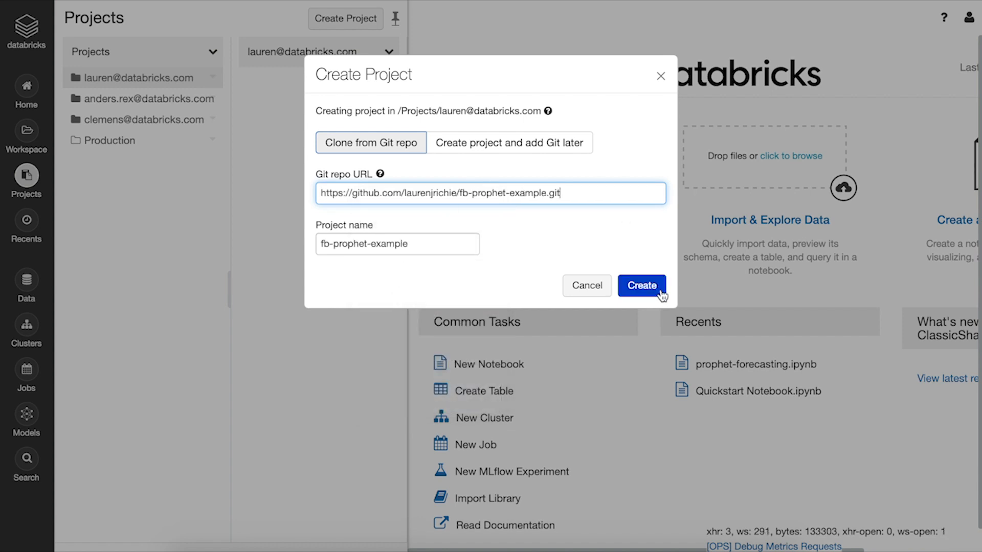
click(640, 286)
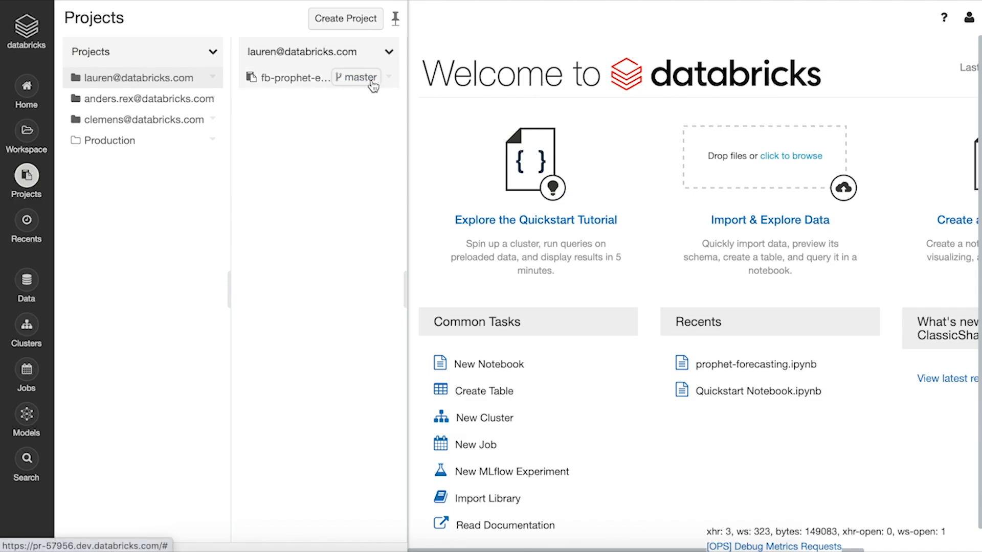
mouse_move(357, 77)
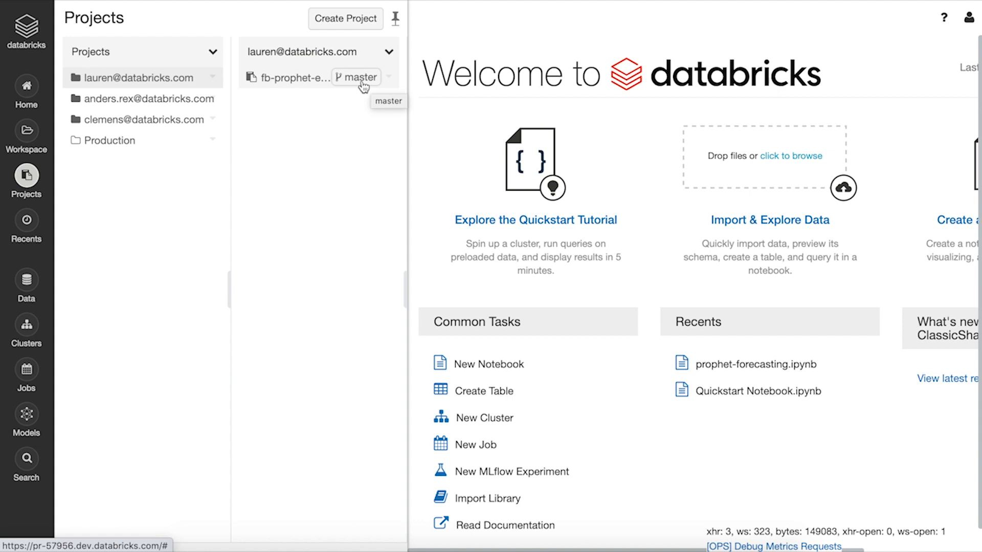
mouse_move(307, 84)
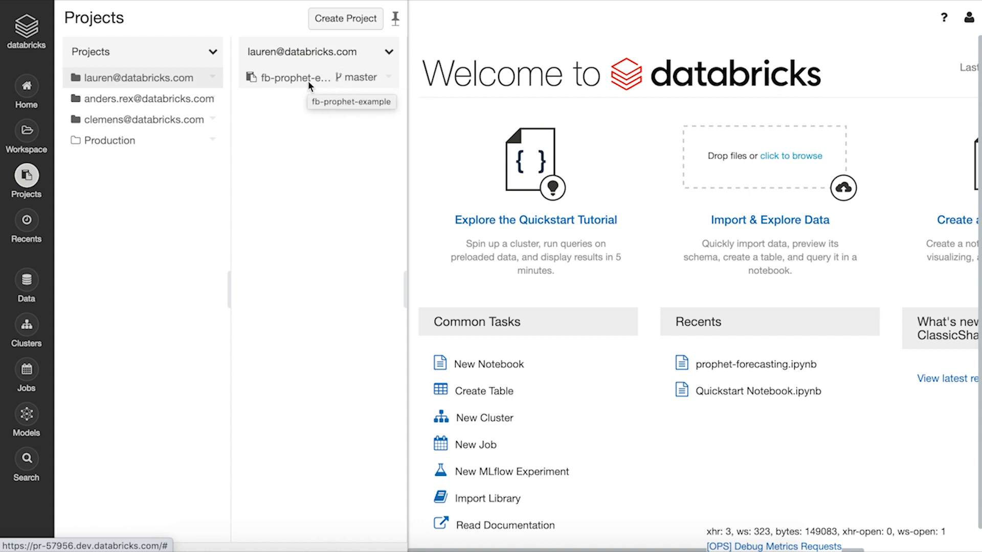
click(291, 77)
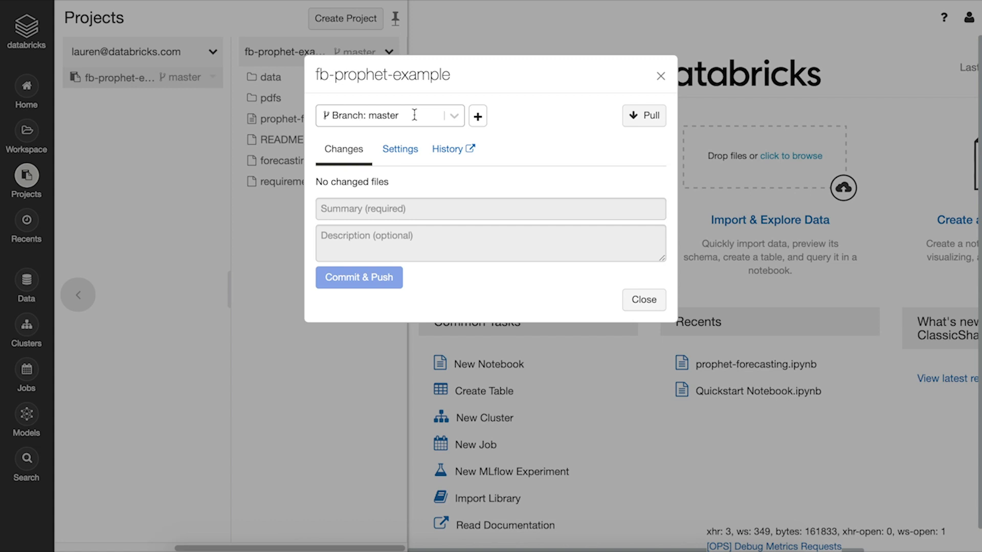
Step: Create a new Git branch 'featurebranch' from master and switch the project to it
click(389, 115)
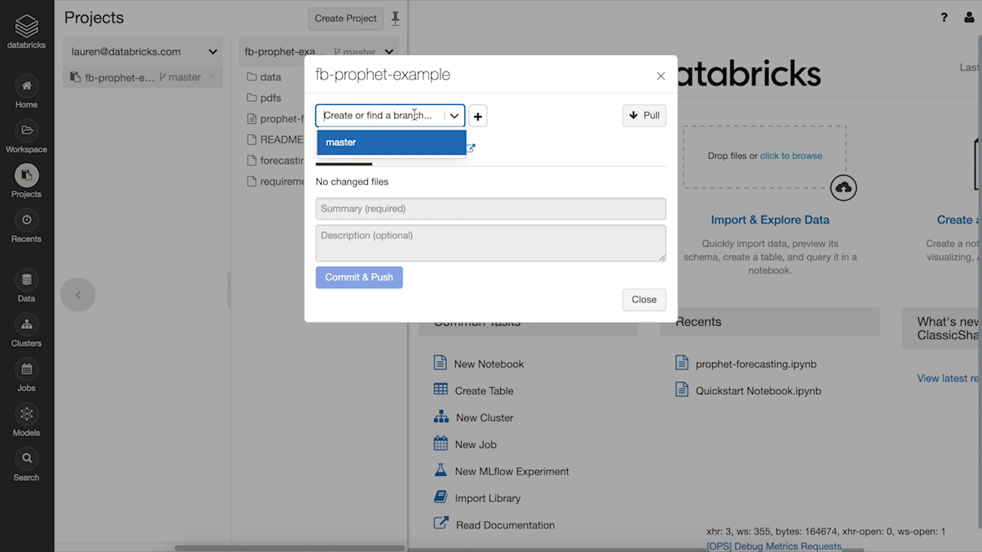
text(featurebranch)
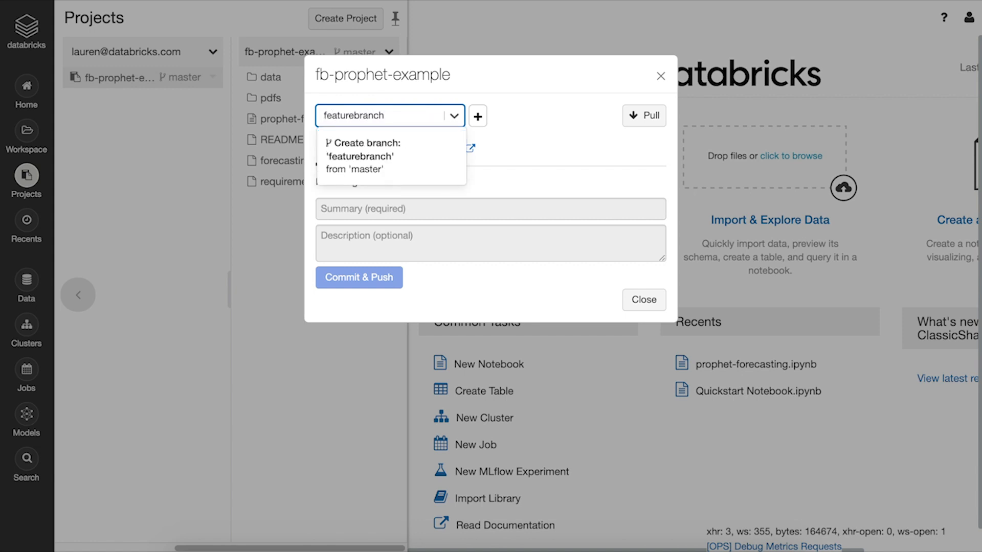
mouse_move(408, 161)
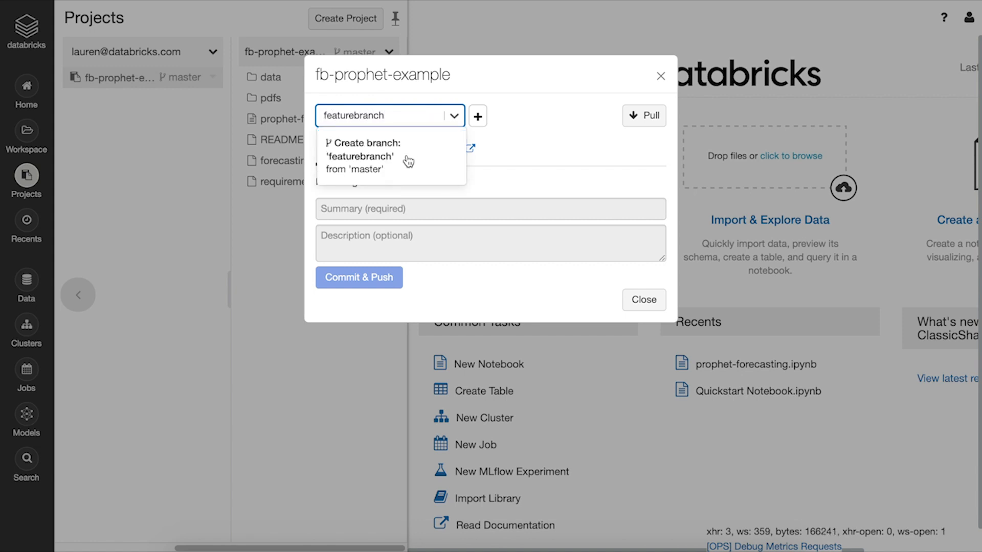
click(388, 155)
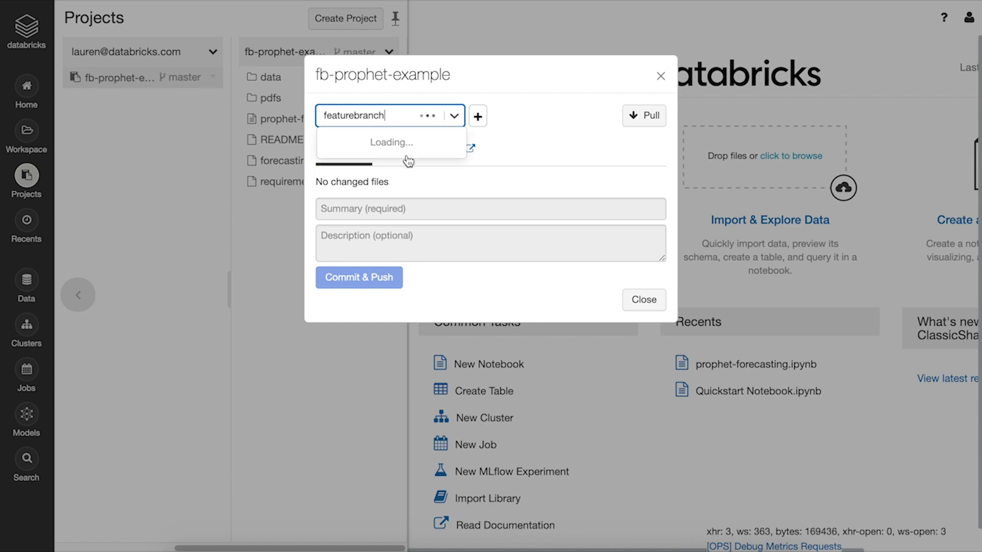
click(643, 300)
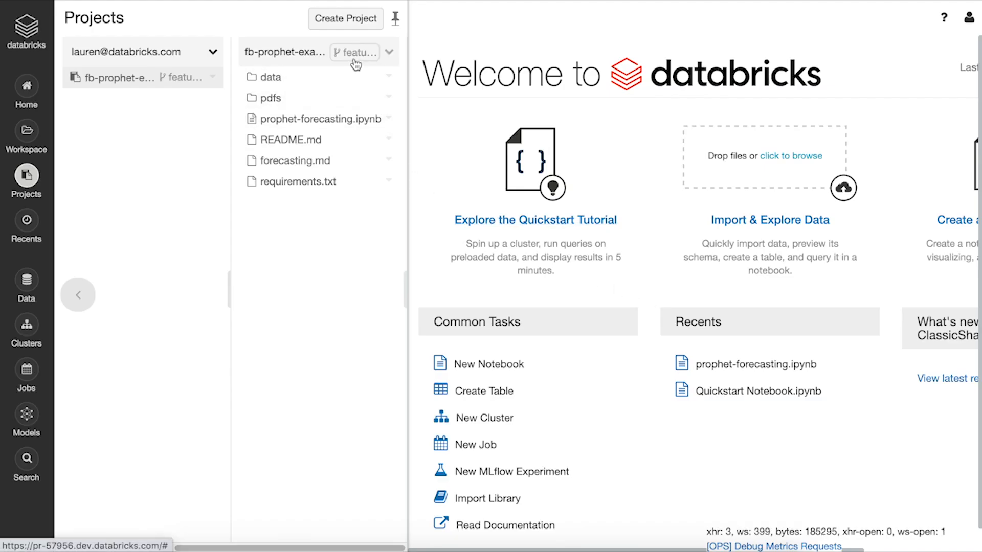
mouse_move(354, 52)
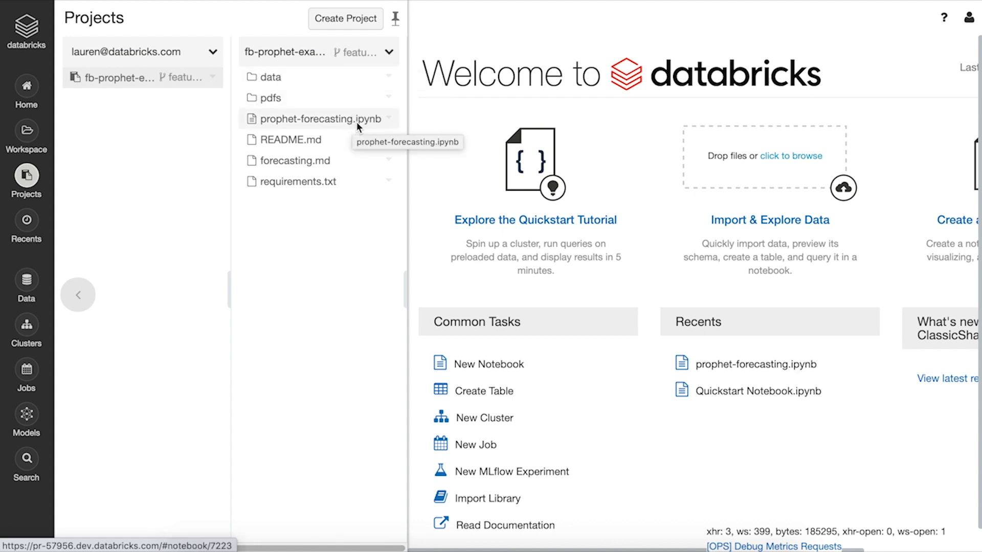
Step: Open prophet-forecasting.ipynb and attach it to ml-cluster
click(318, 119)
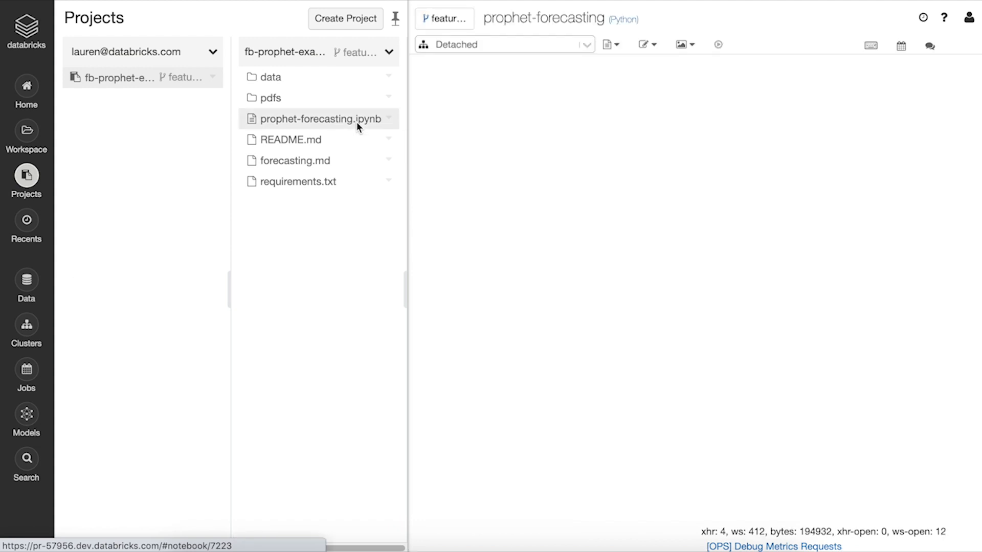
click(320, 119)
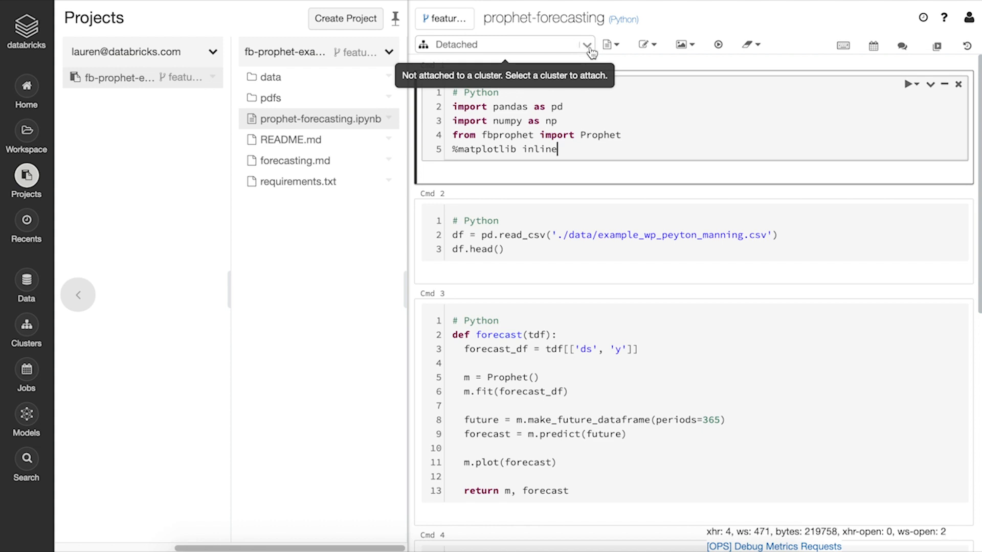
click(587, 44)
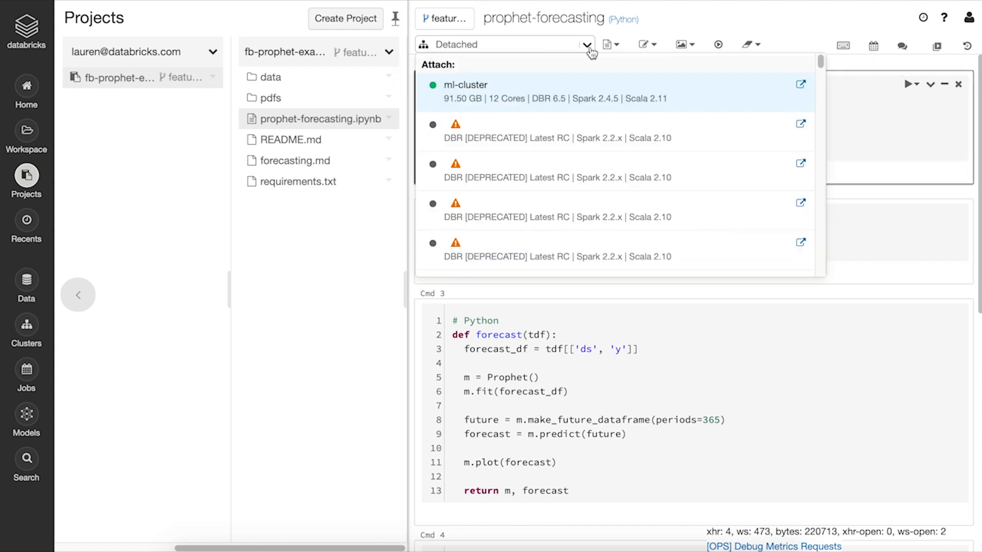
click(465, 85)
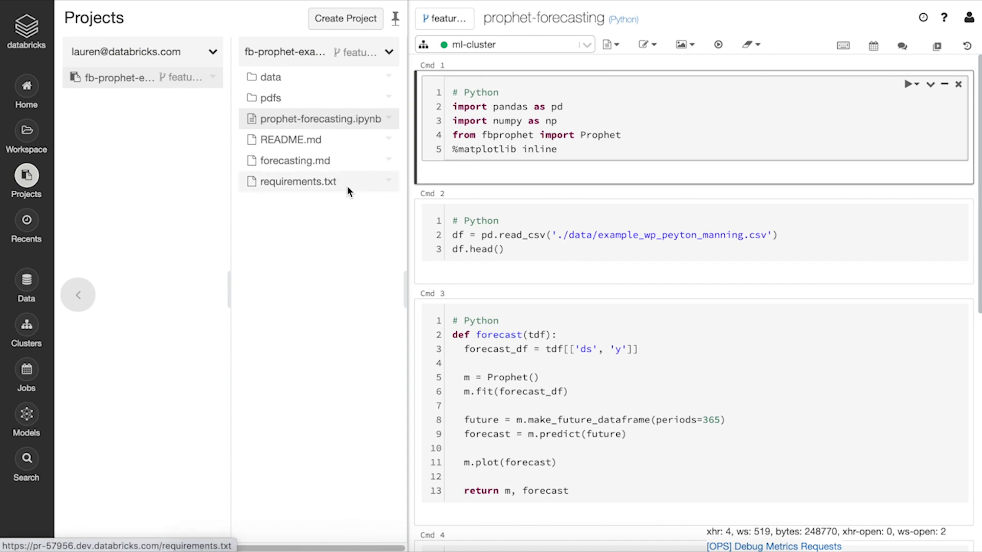
mouse_move(348, 191)
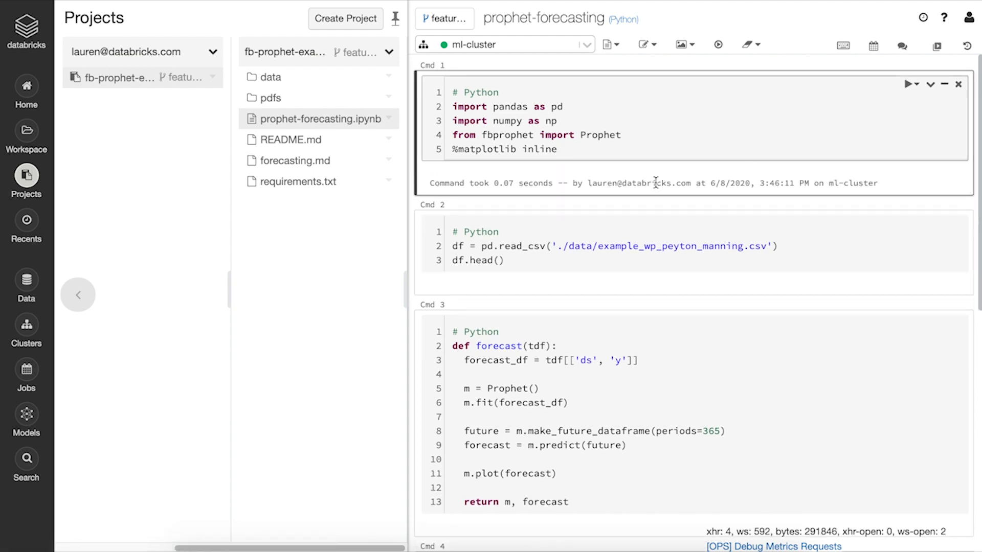
Step: Run all cells and view the Peyton Manning sample data output
click(563, 107)
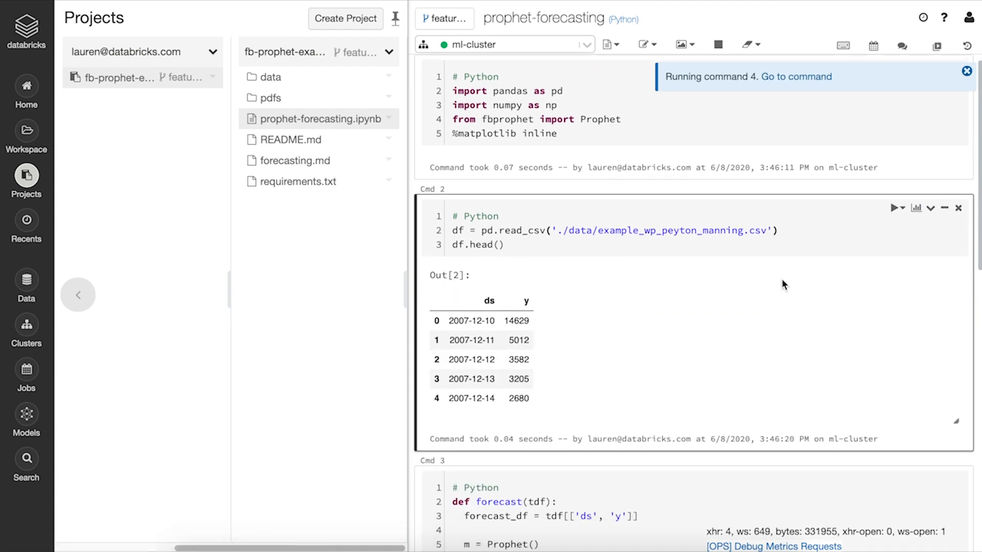
scroll(down, 3)
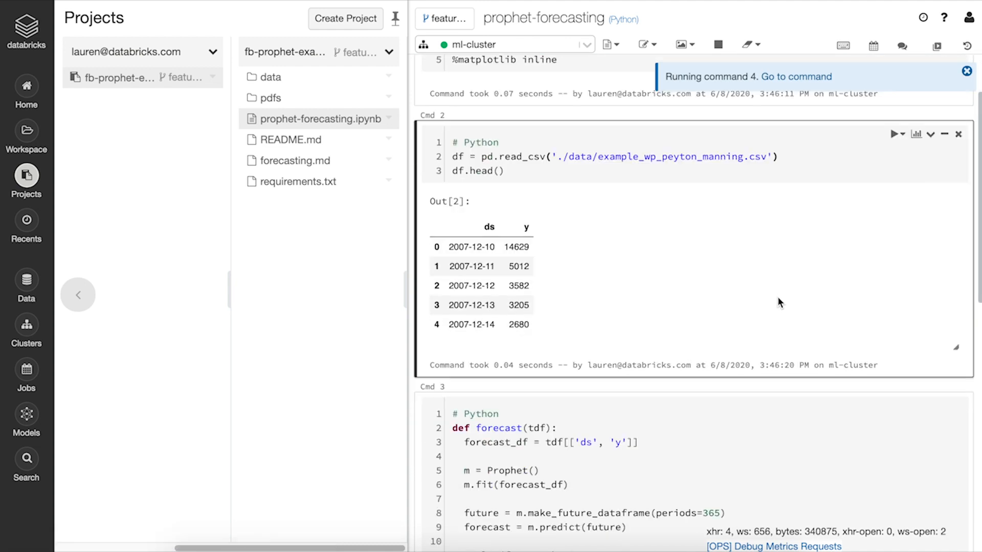
mouse_move(693, 286)
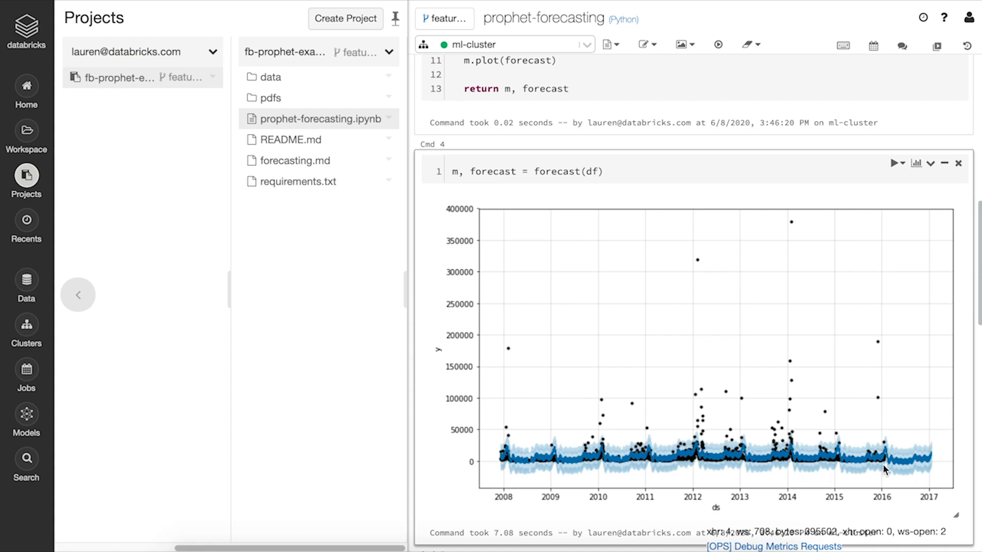
mouse_move(944, 470)
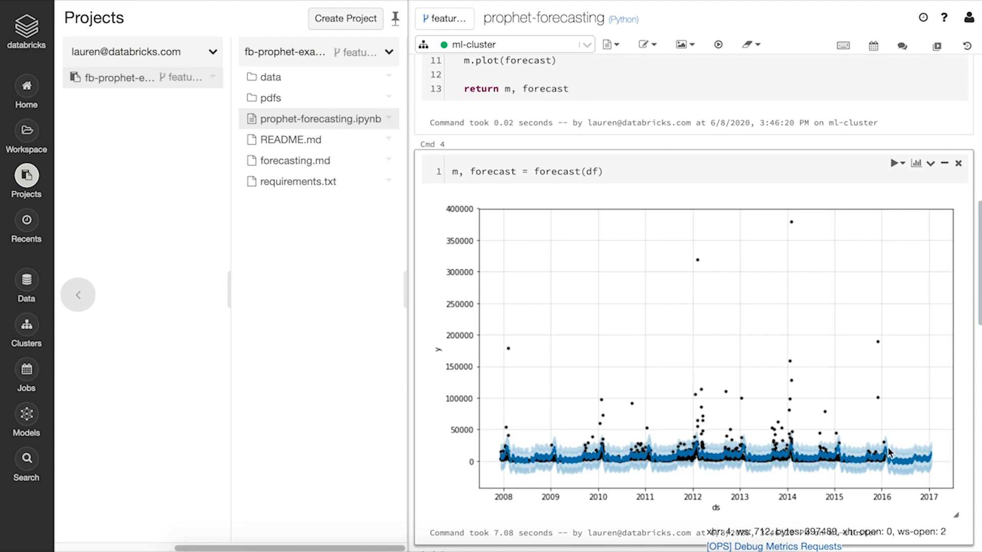
mouse_move(766, 389)
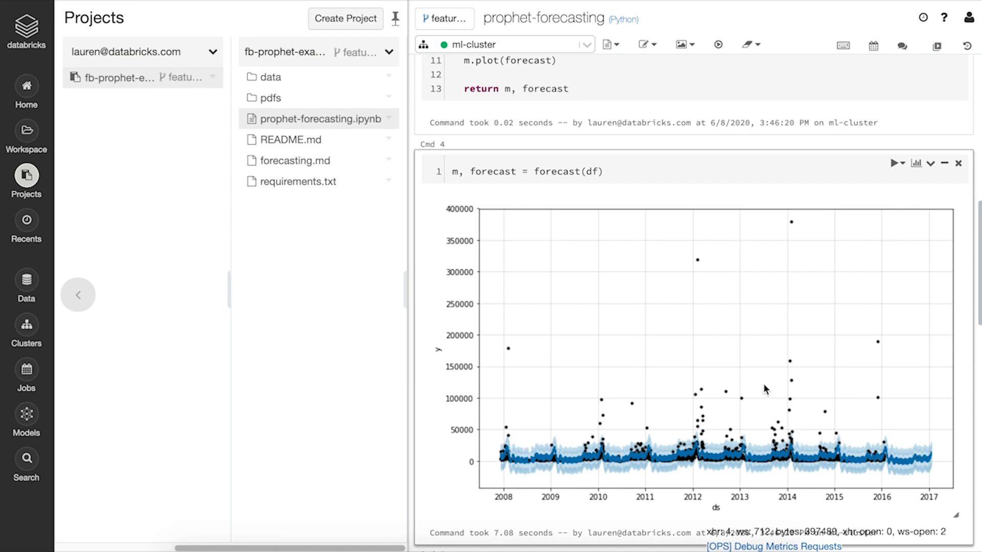
Step: Comment on the CSV path, accept a Koalas cell reading store_data.product_sales_city, and hide comments
scroll(down, 3)
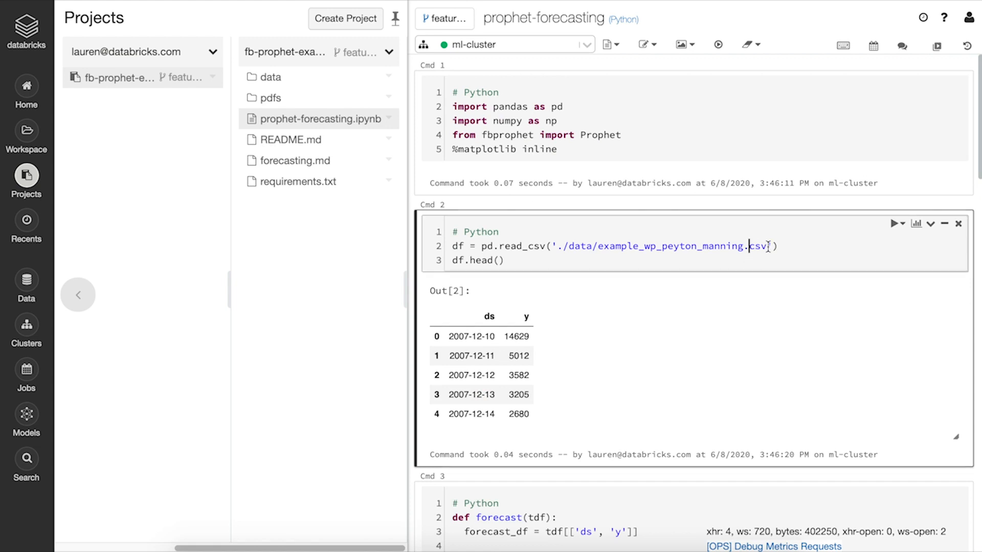
double_click(658, 245)
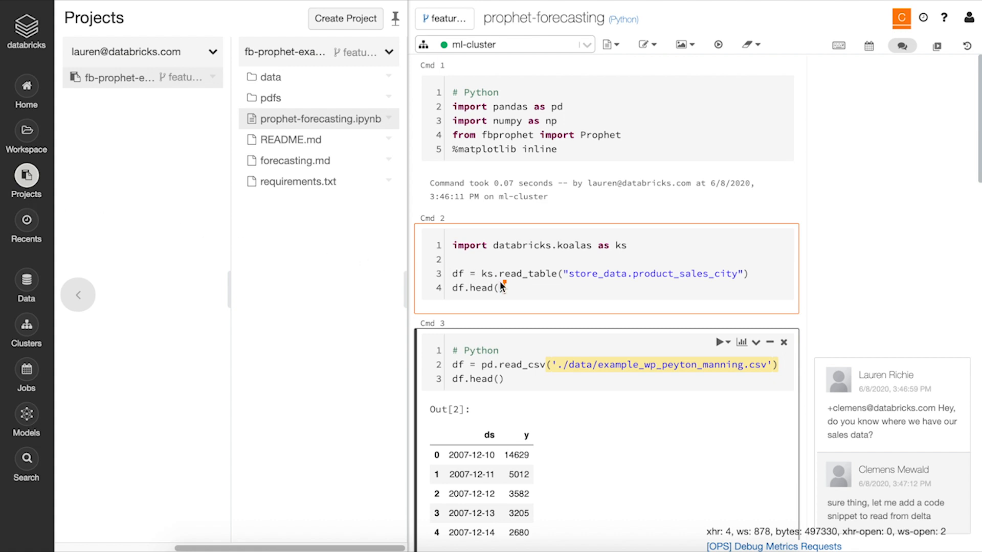
click(504, 287)
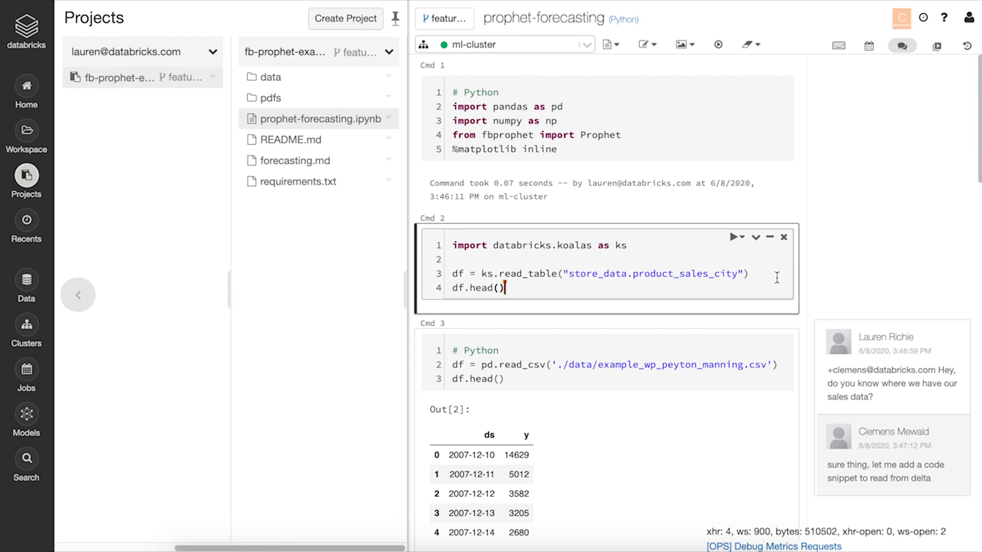
mouse_move(902, 46)
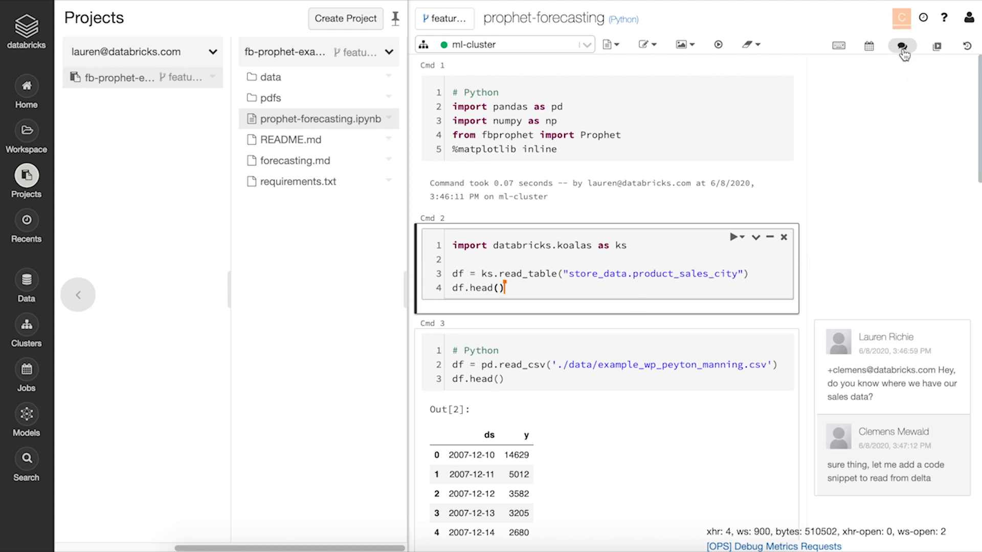
click(902, 44)
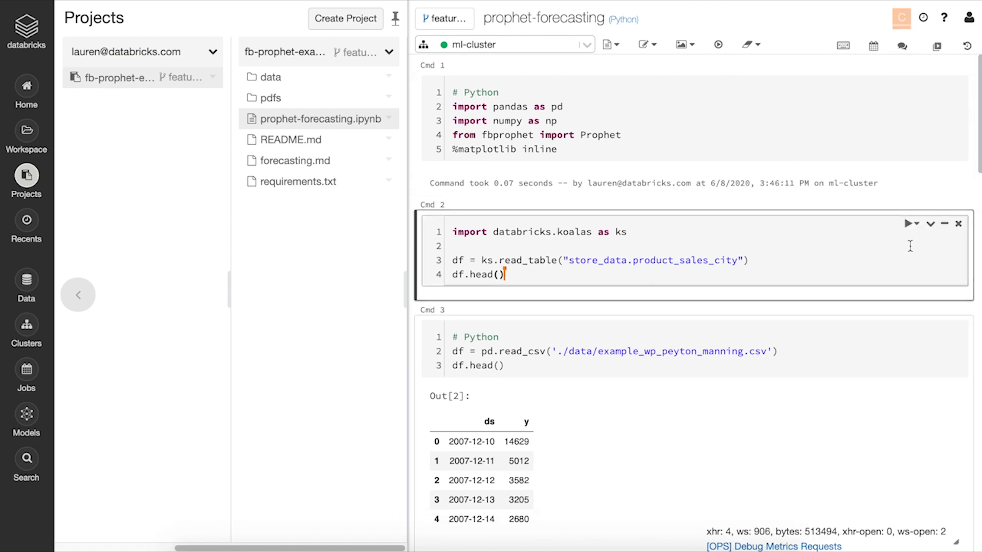
Step: Run the Koalas cell and review the sales rows by date and store city
click(910, 223)
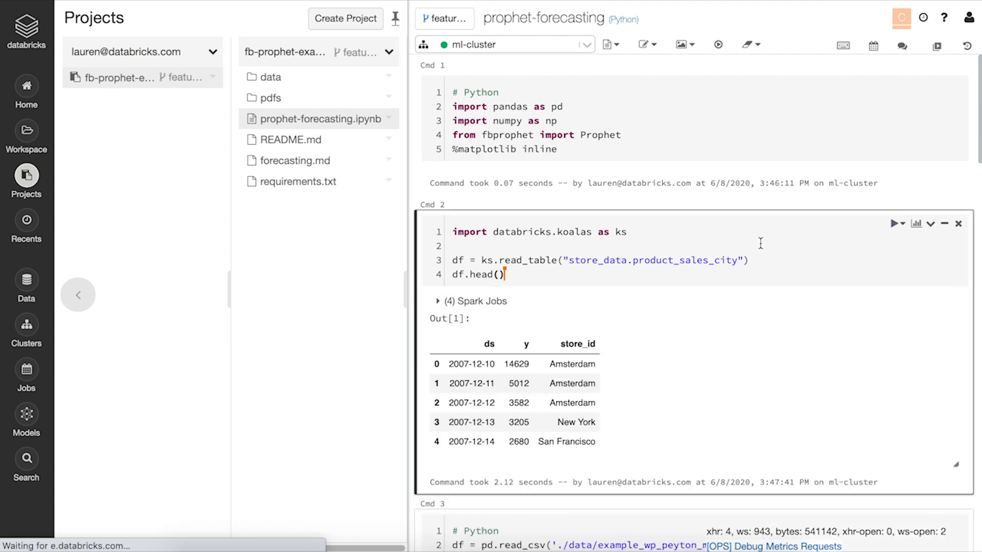
scroll(down, 3)
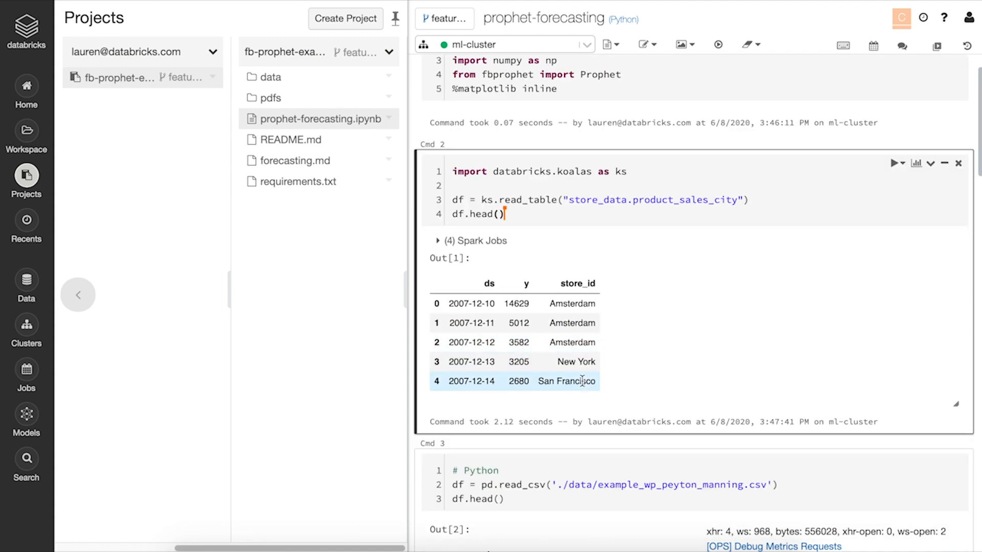
scroll(down, 3)
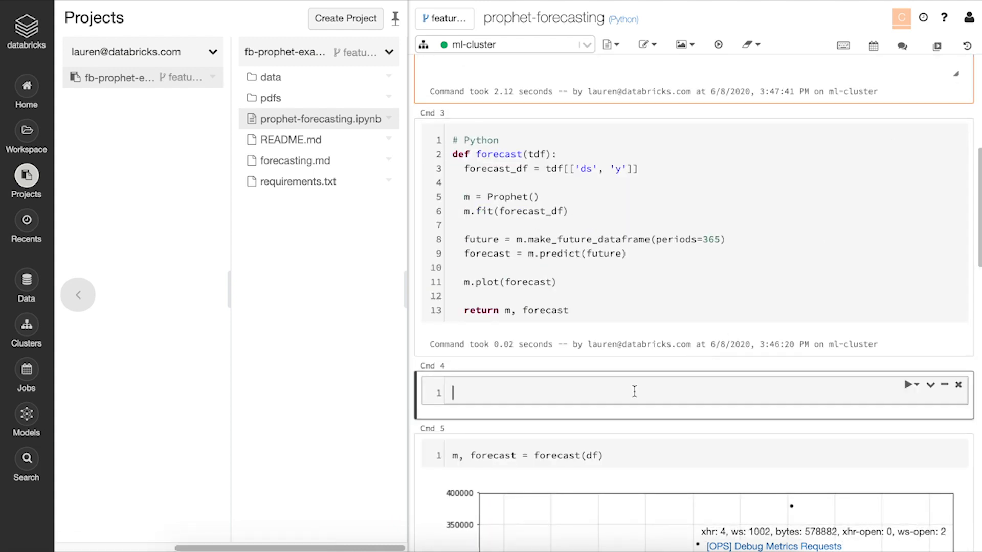
Step: Add a cell '# apply forecast to each store' with df.groupby("store_id").apply(forecast)
text(# apply forecast to each store)
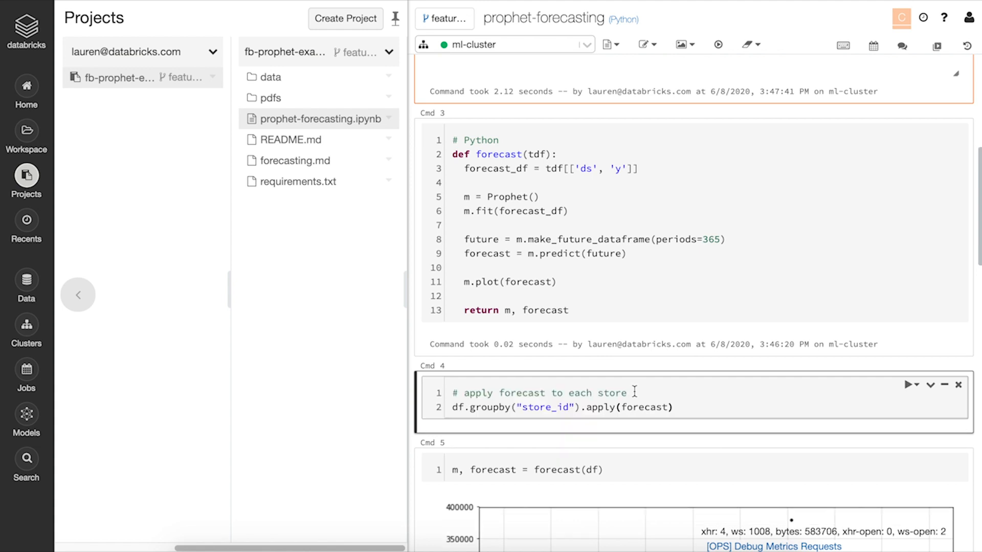
double_click(545, 408)
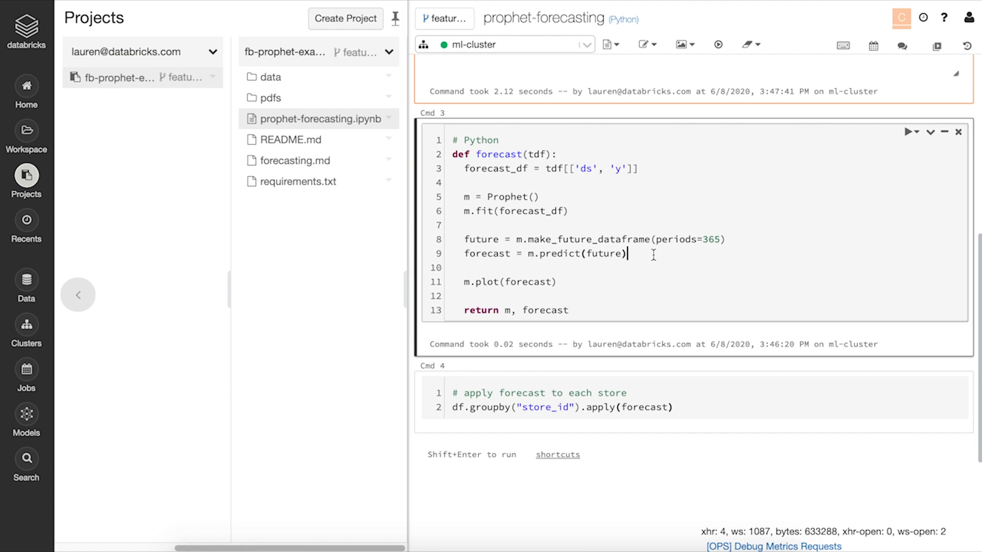
Step: Paste code adding store_id and forecast_date and inserting results into store_data.forecast_city Delta table
key(Enter)
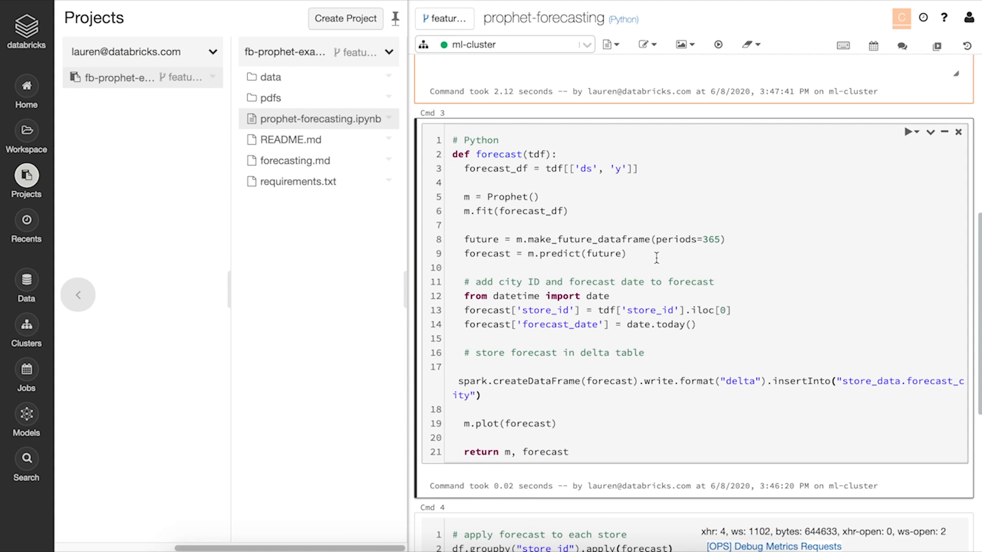
scroll(down, 3)
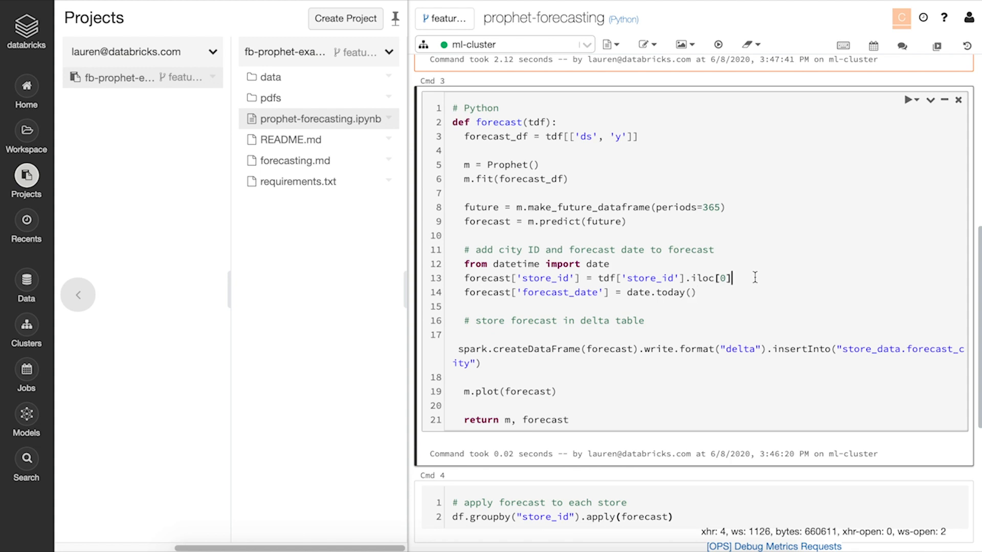
mouse_move(764, 269)
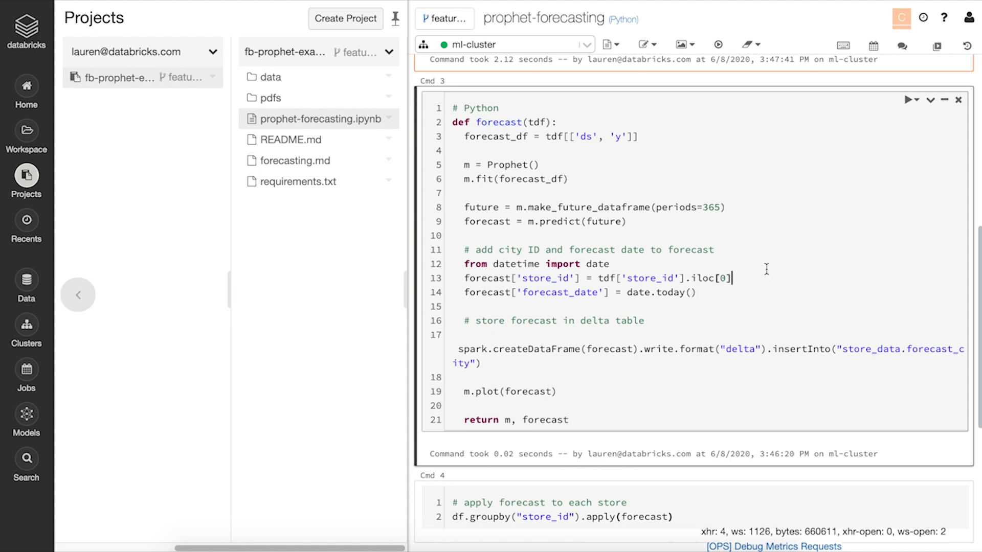
mouse_move(717, 44)
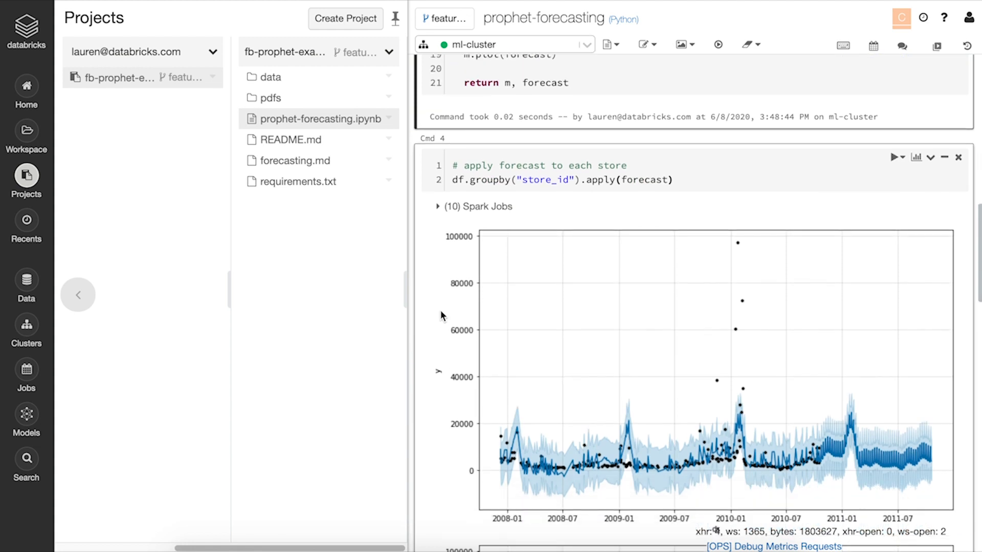
mouse_move(432, 87)
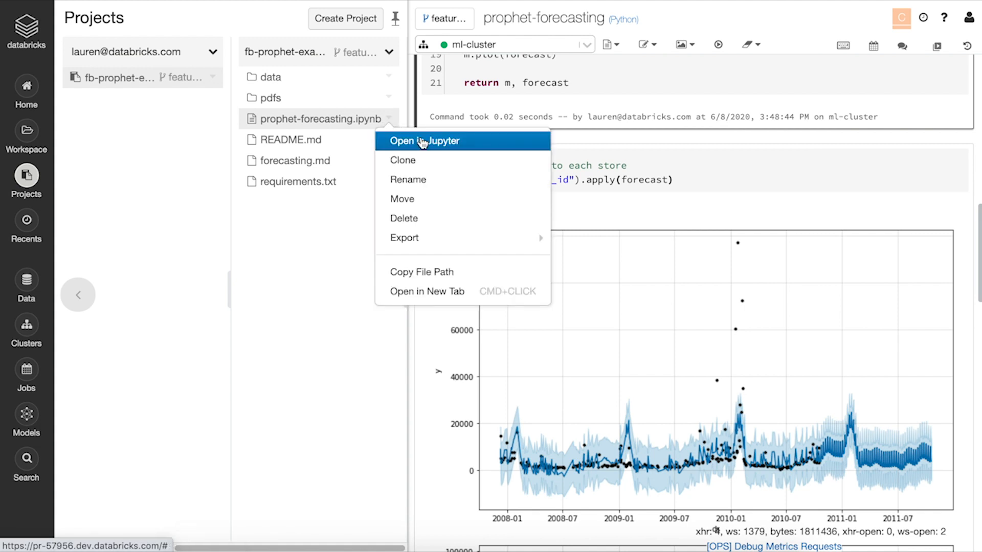
click(426, 141)
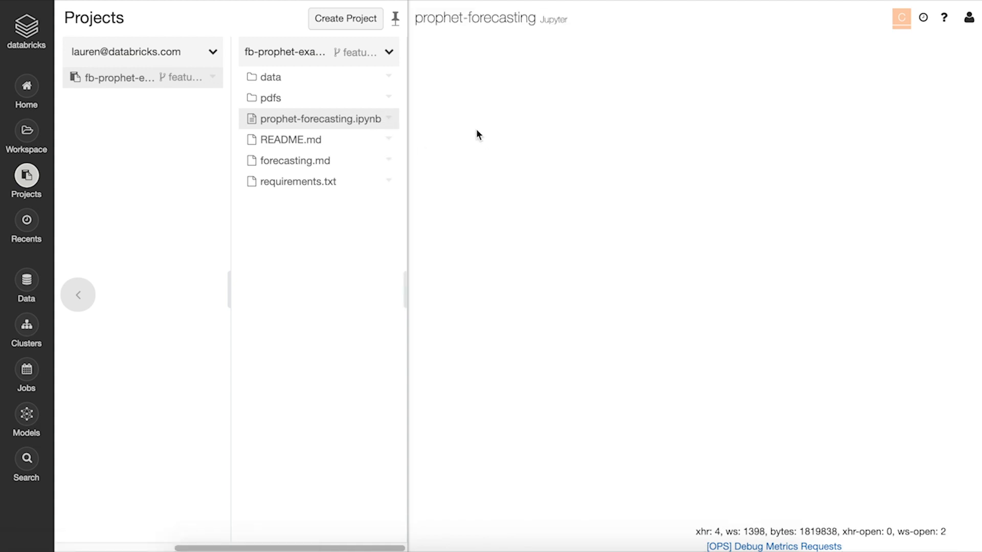
click(320, 118)
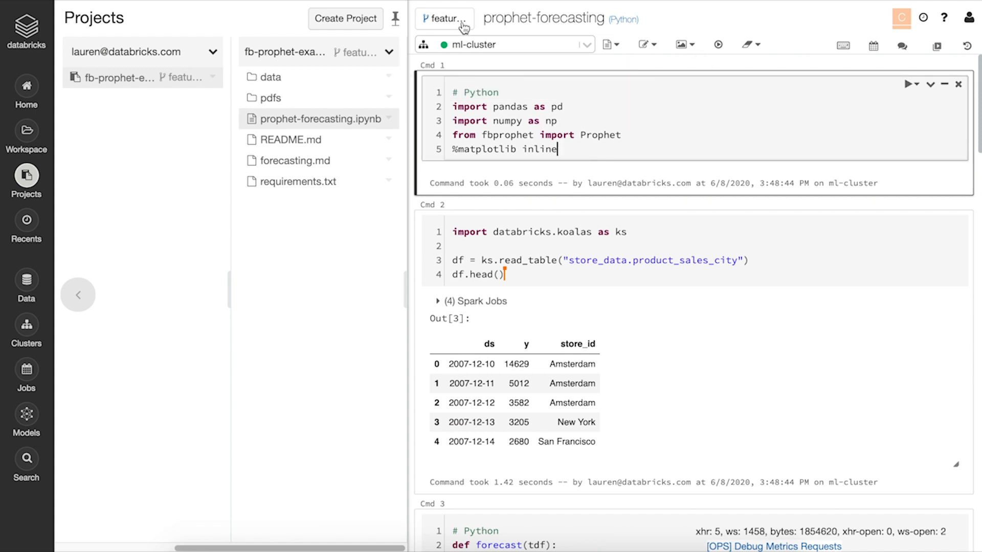
Step: Commit and push the notebook changes to featurebranch with summary "ready for production"
click(444, 19)
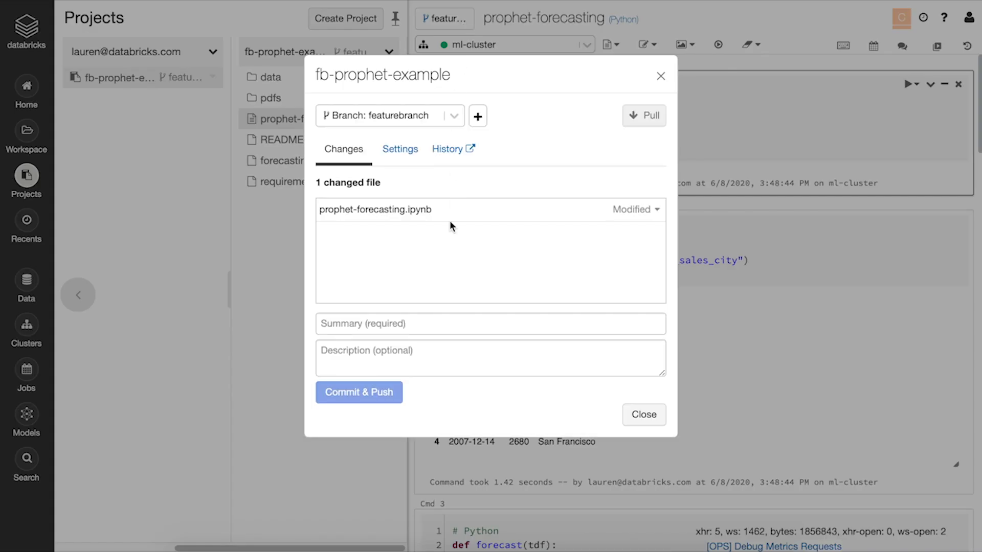
text(ready for production)
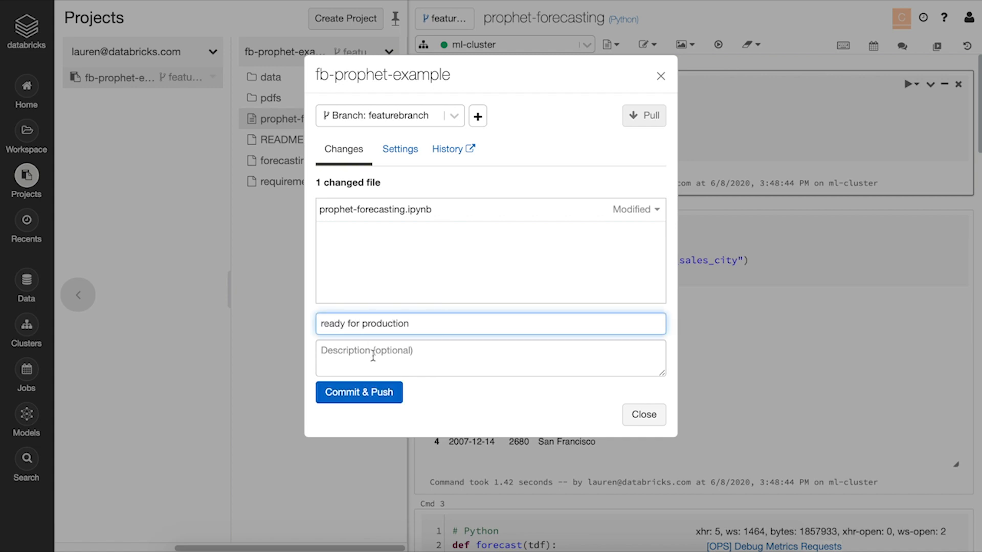
click(358, 392)
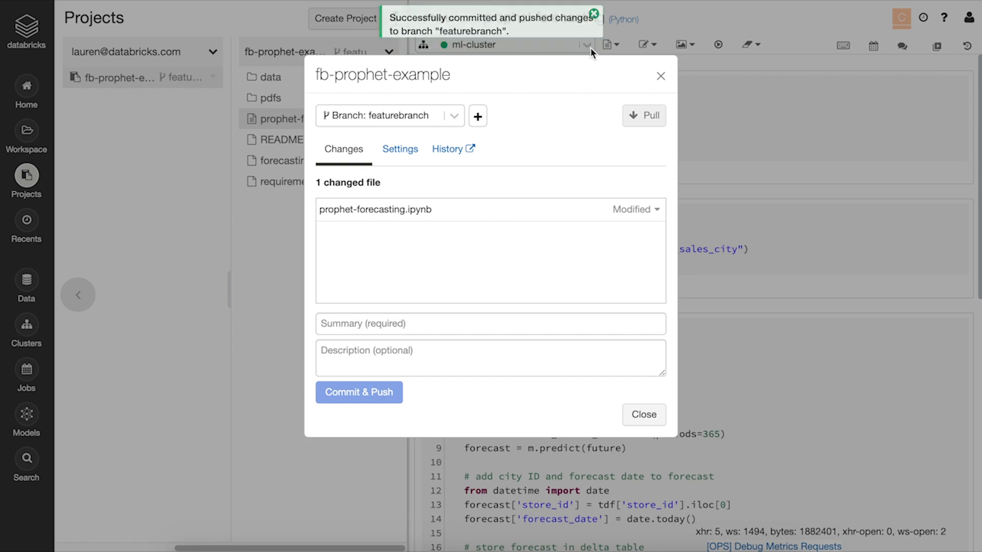
click(642, 414)
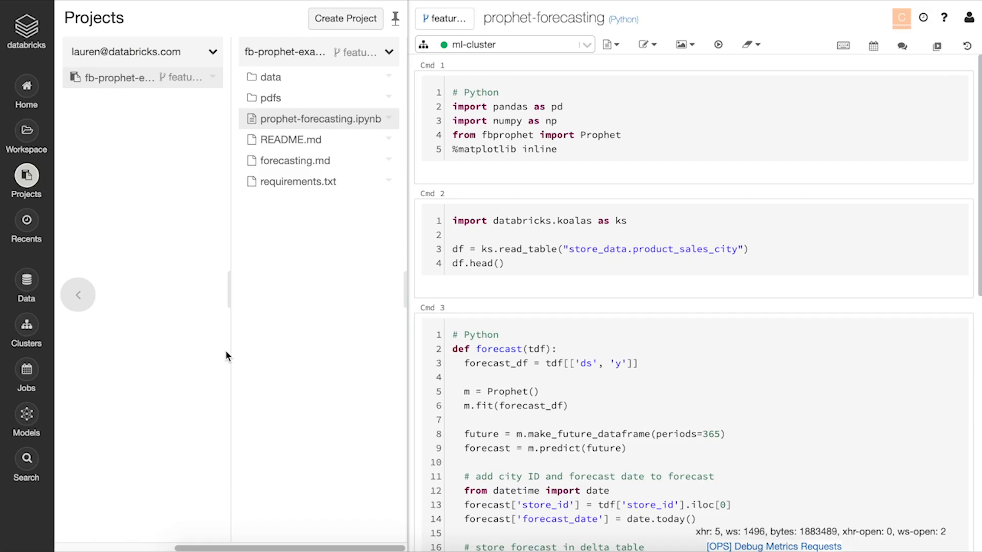
Step: From the Production project, create a job schedule running prophet-forecasting every week on Sunday
click(77, 294)
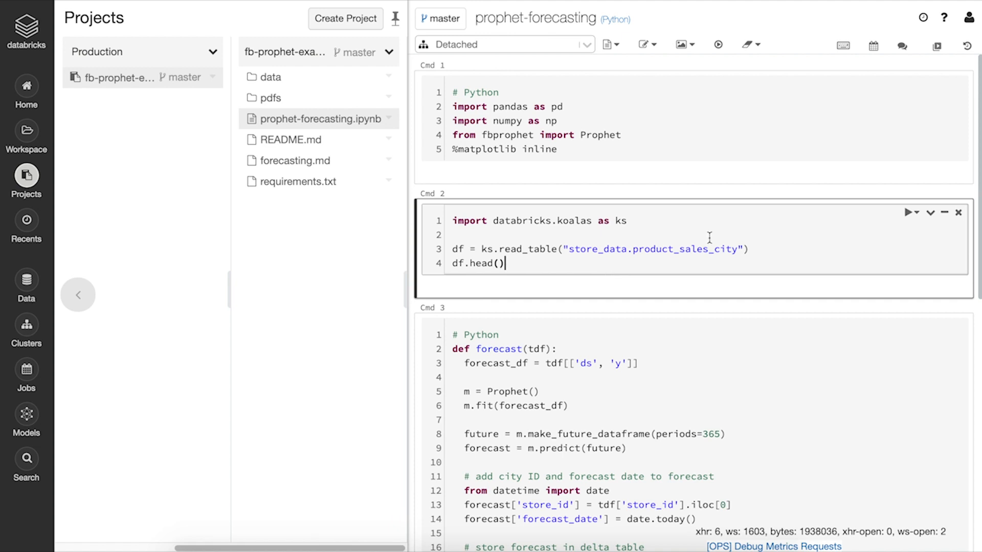
click(872, 44)
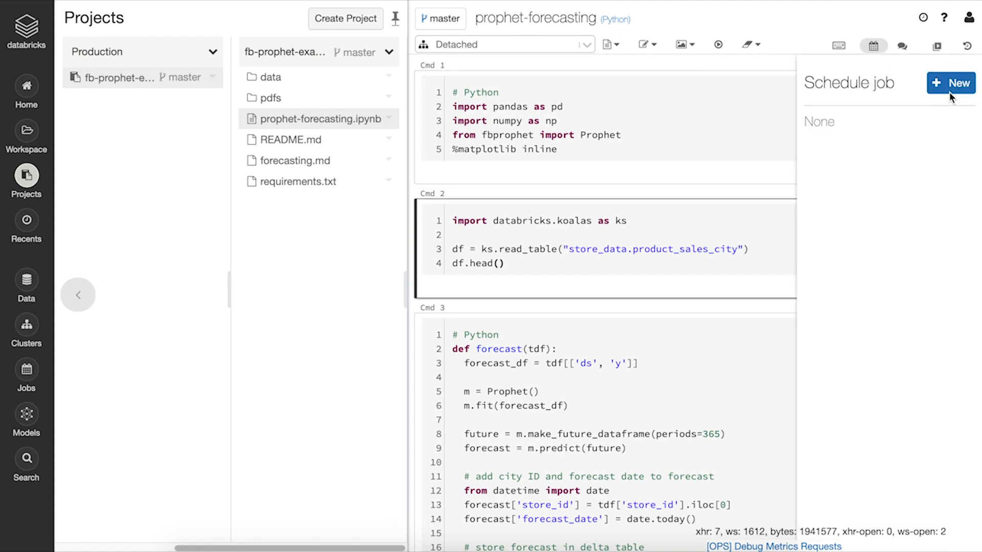
click(950, 82)
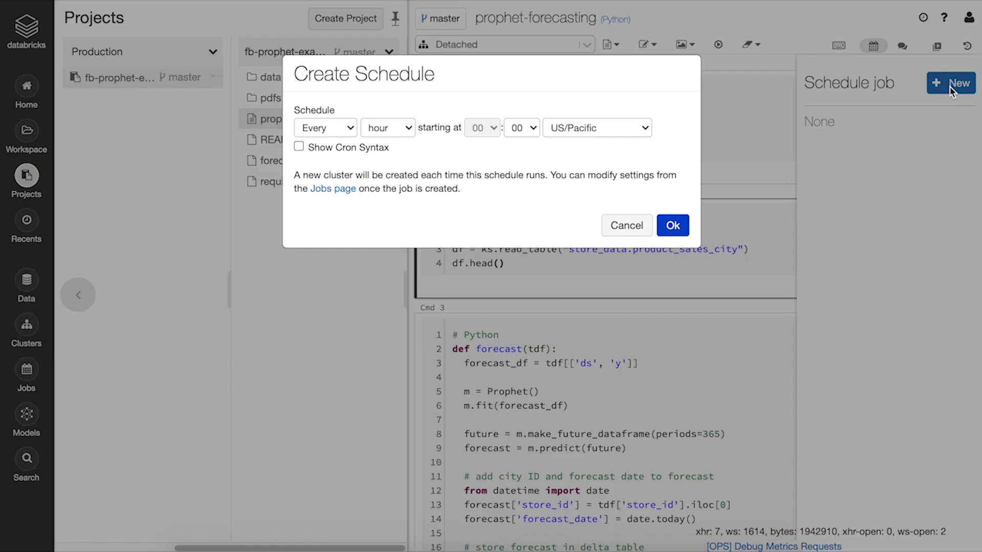
click(386, 128)
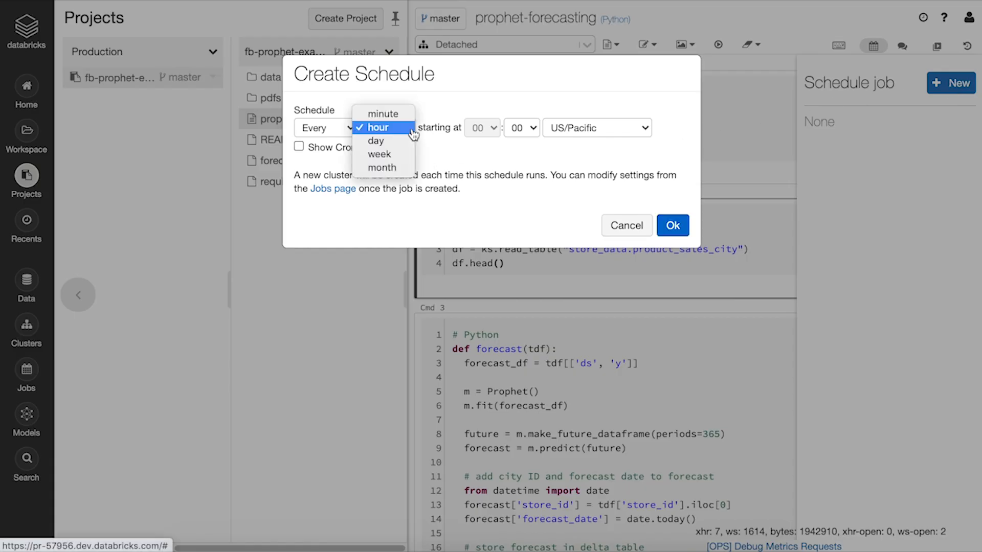
click(378, 155)
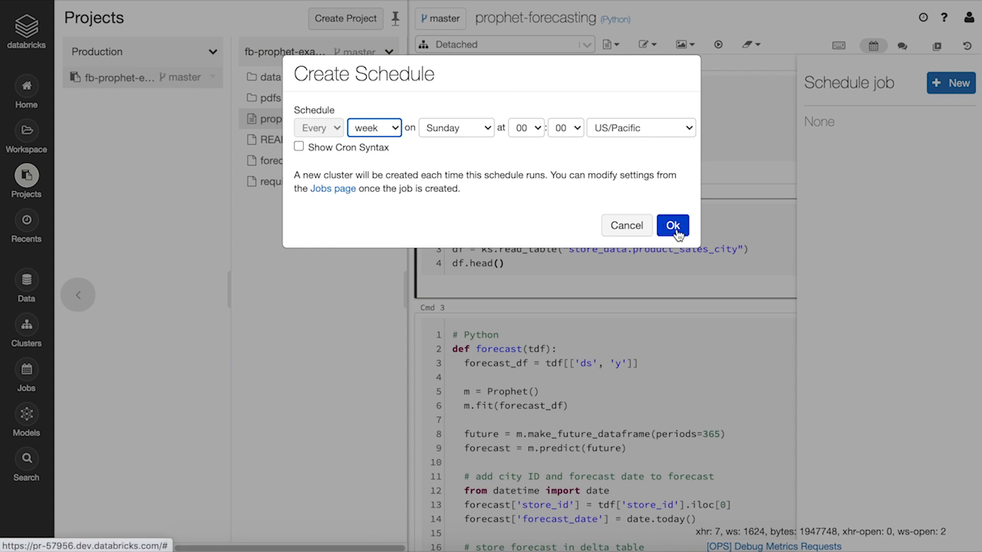
click(671, 225)
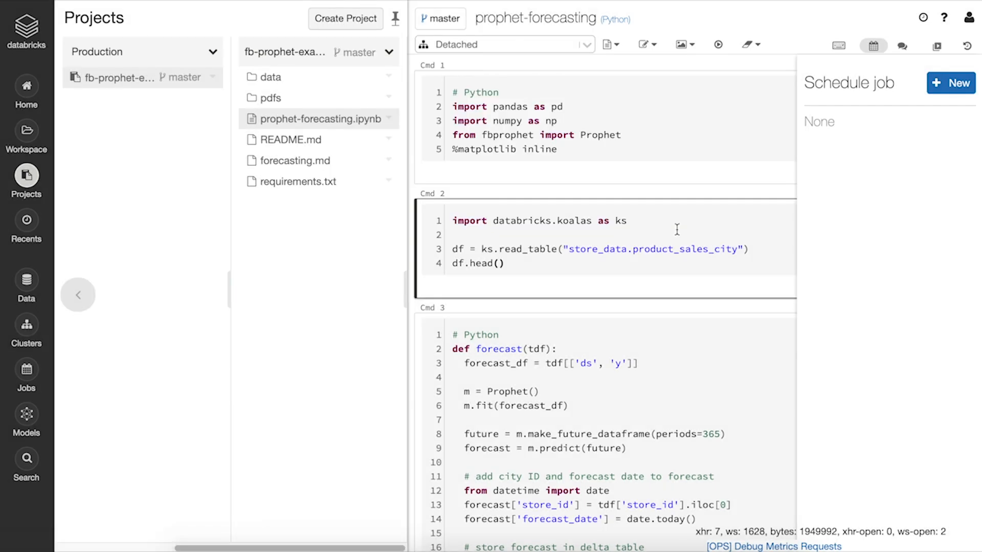
click(950, 83)
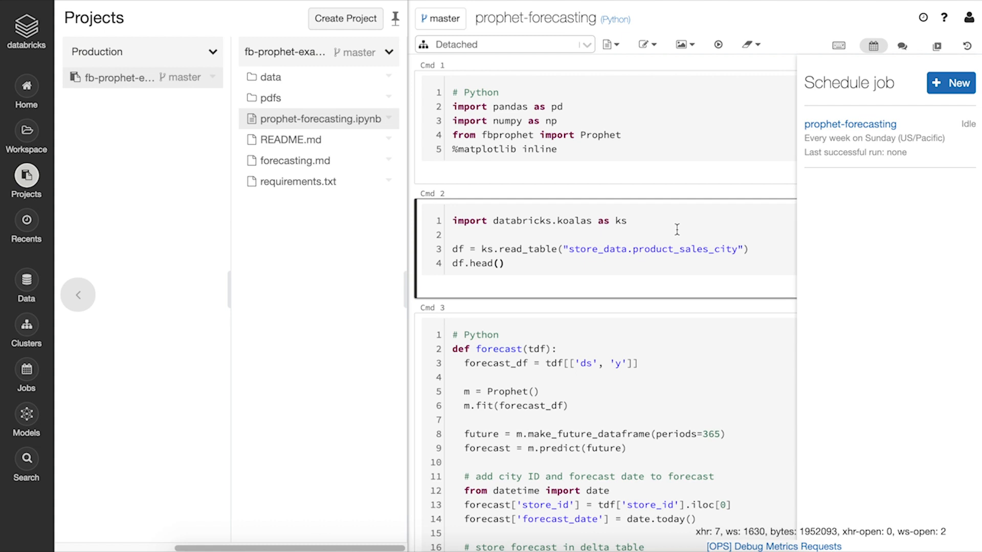
mouse_move(914, 157)
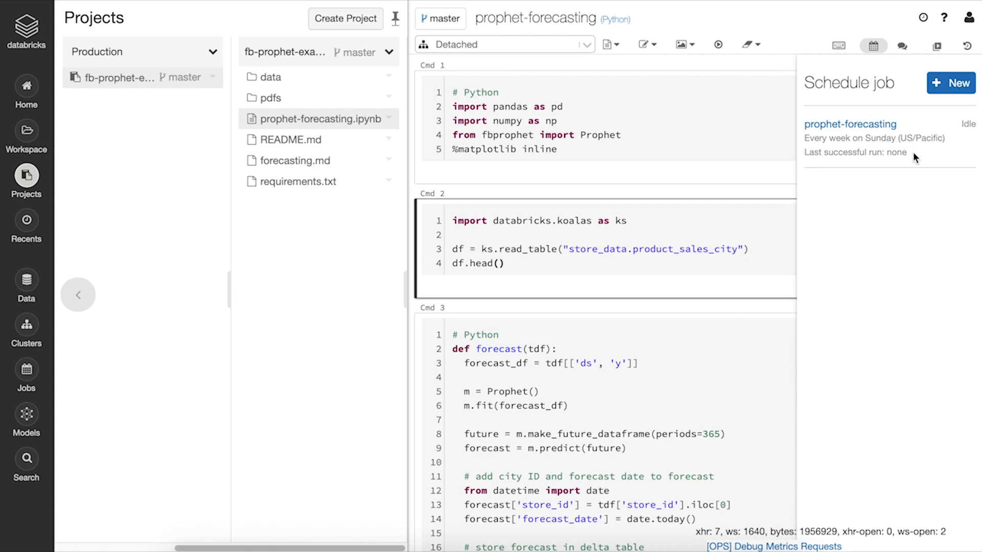
mouse_move(915, 158)
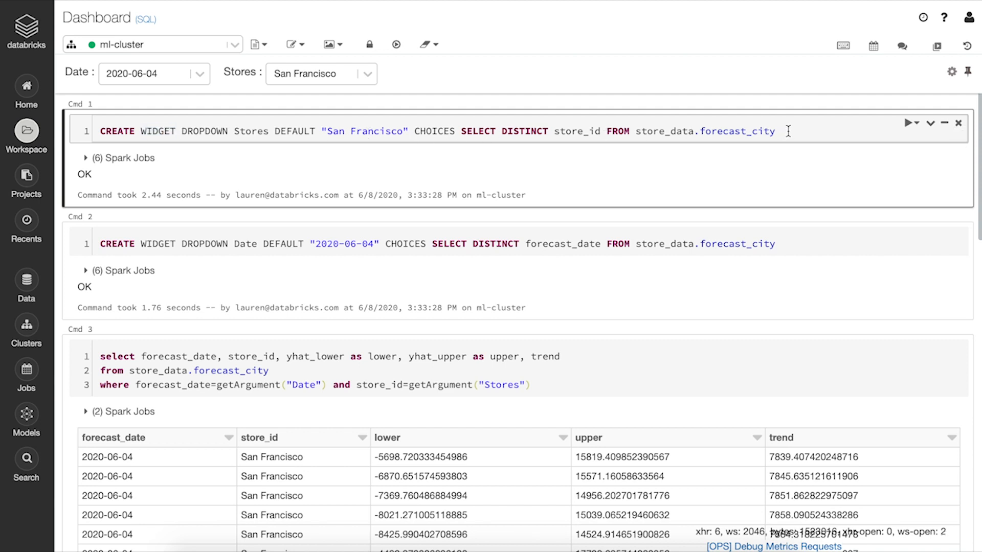
Step: Keep 2020-06-04 as the Date widget value and switch to the Forecast dashboard view
drag(460, 131, 774, 130)
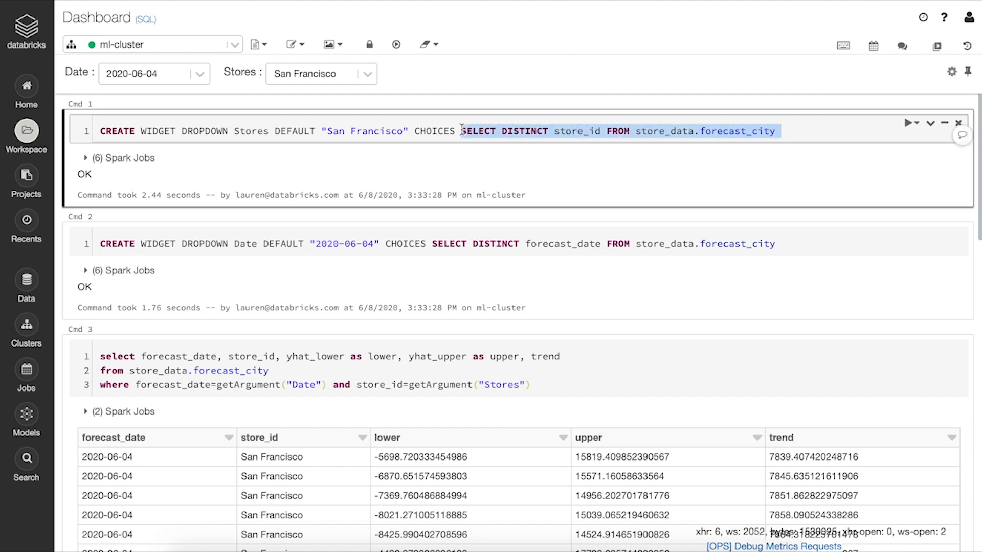
click(155, 73)
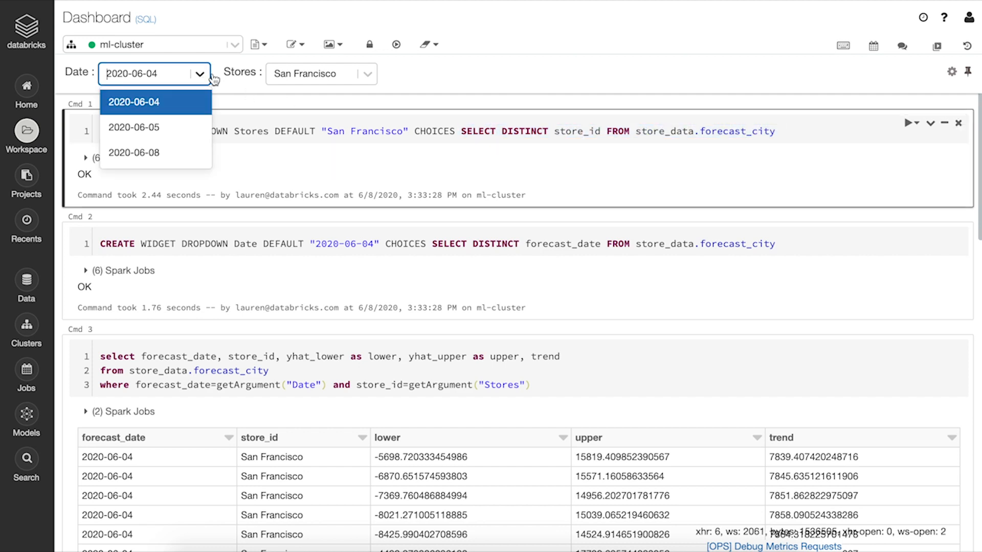
click(133, 101)
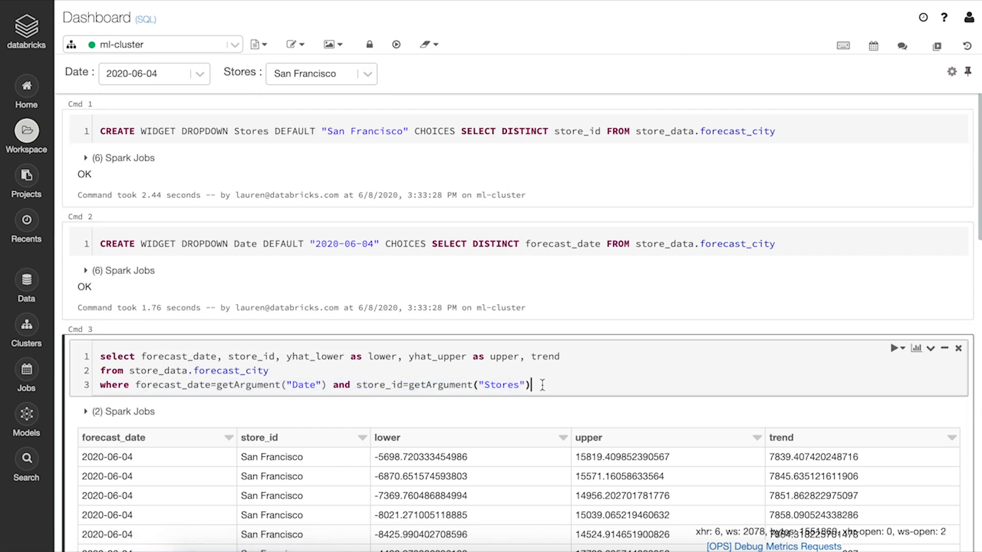
click(331, 44)
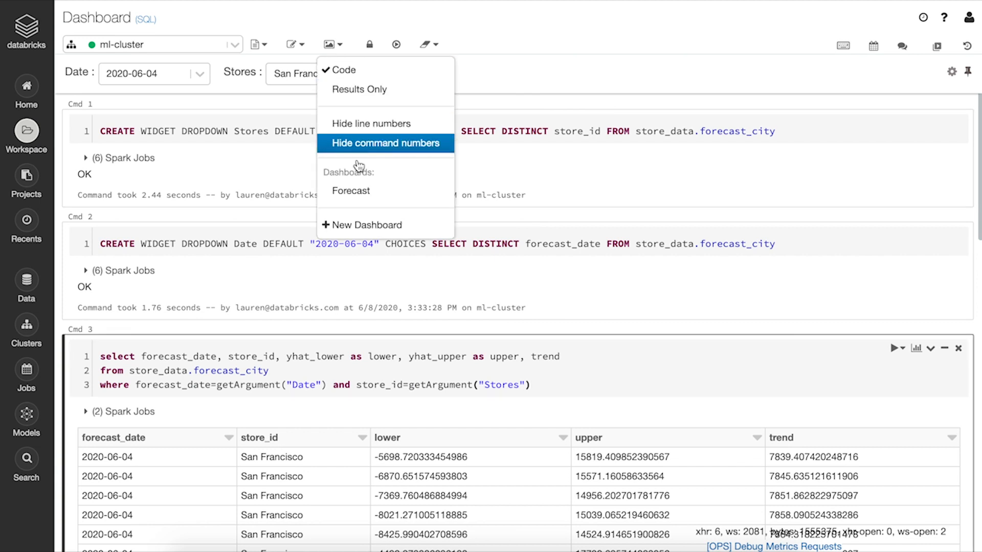
click(351, 191)
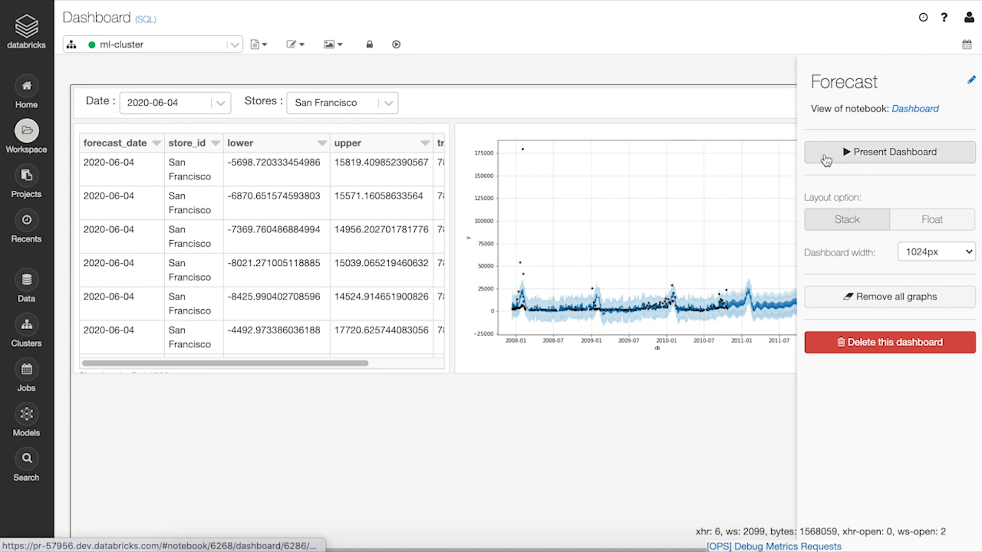
Step: Present the Forecast dashboard and update it for the Amsterdam store
click(888, 151)
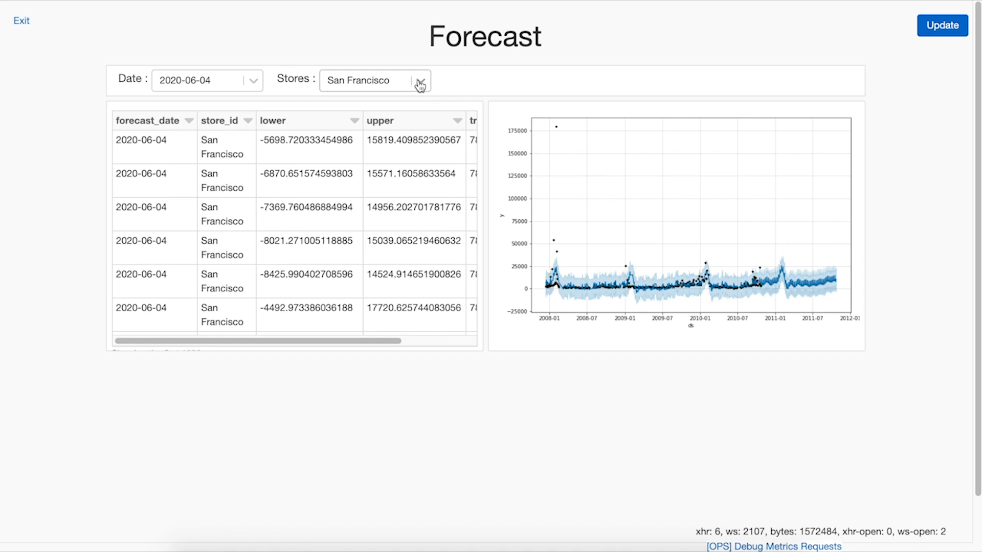
click(374, 80)
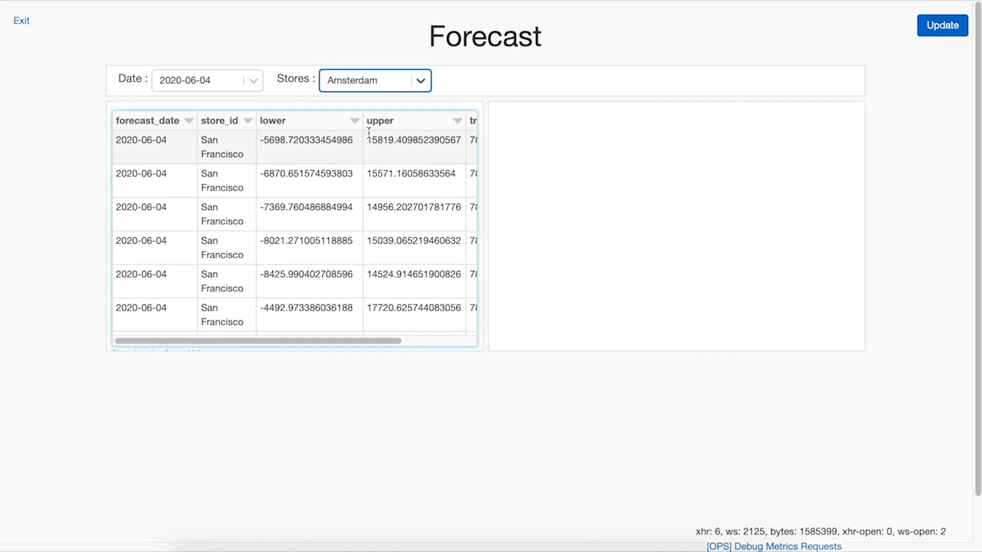
click(941, 26)
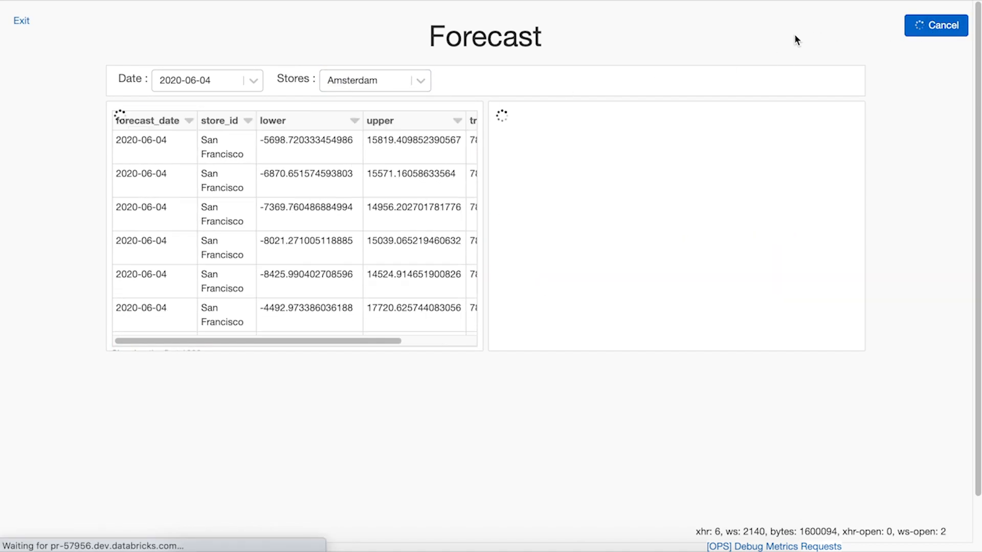